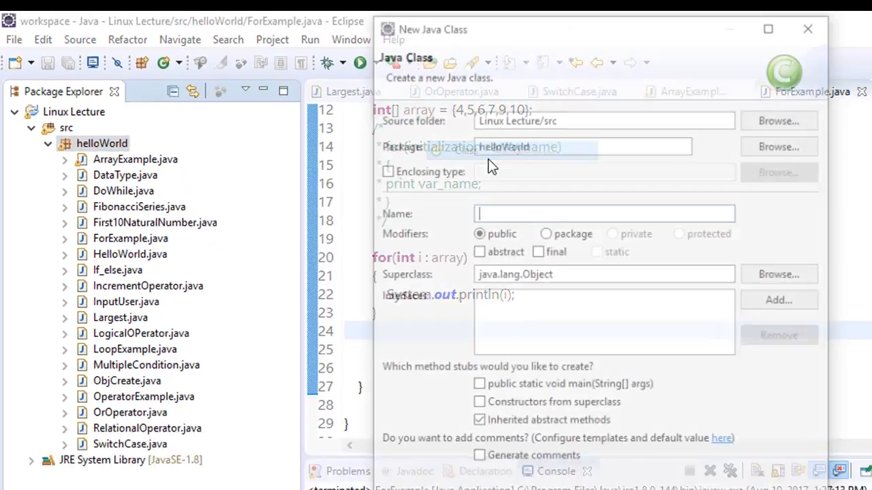
Name the new class SwapNumber, include a main method stub, and finish the wizard
text(SwapNumber)
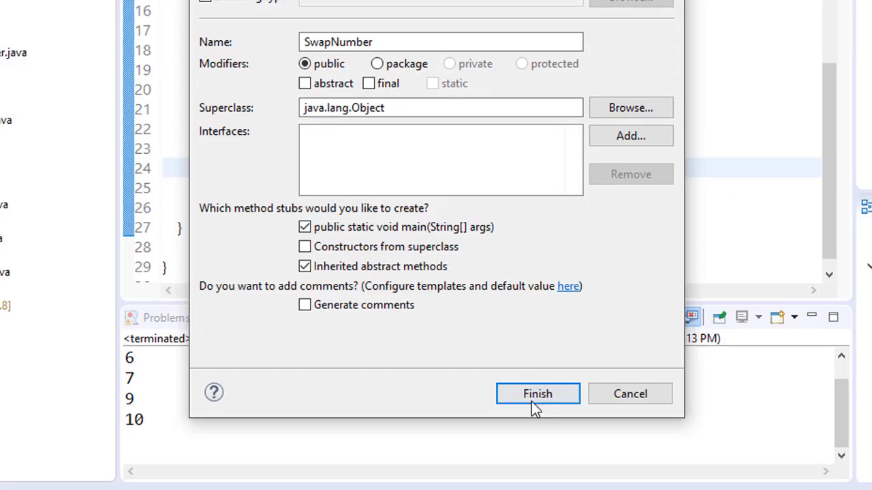
click(538, 393)
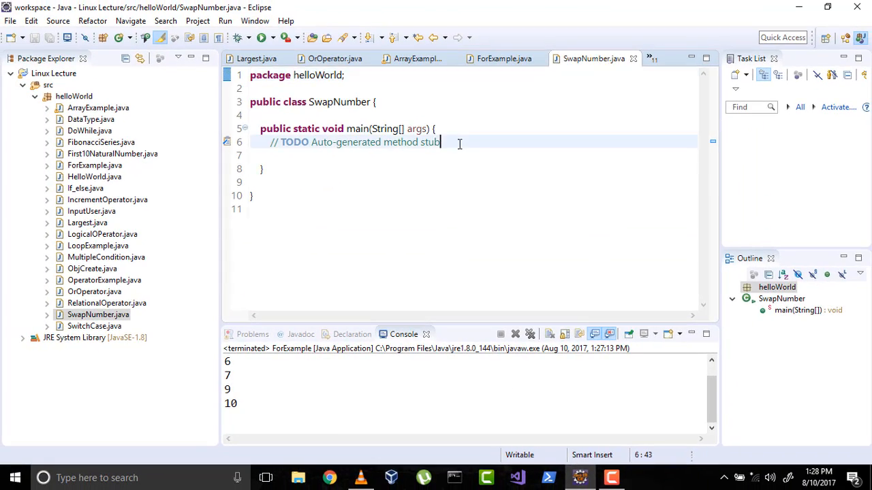
Declare int a = 12 and int b = 14, then add System.out.println(a,b)
text(int a)
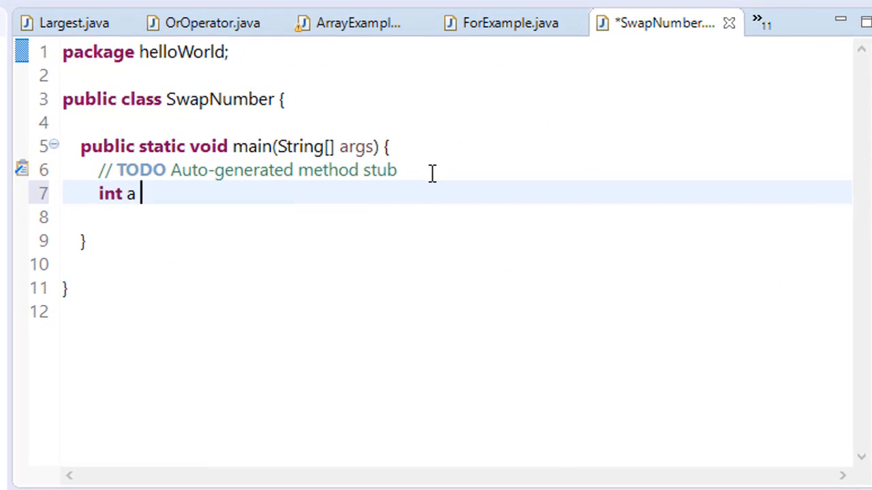
text(= 12)
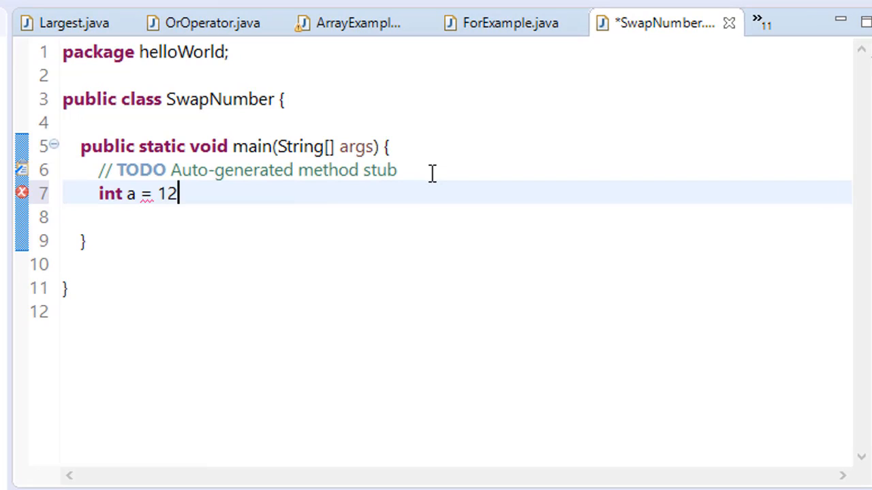
text(;)
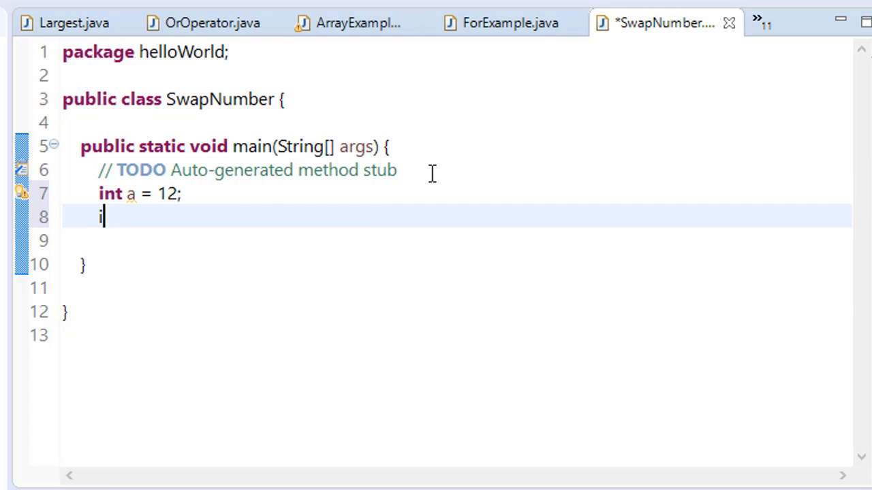
text(nt b =)
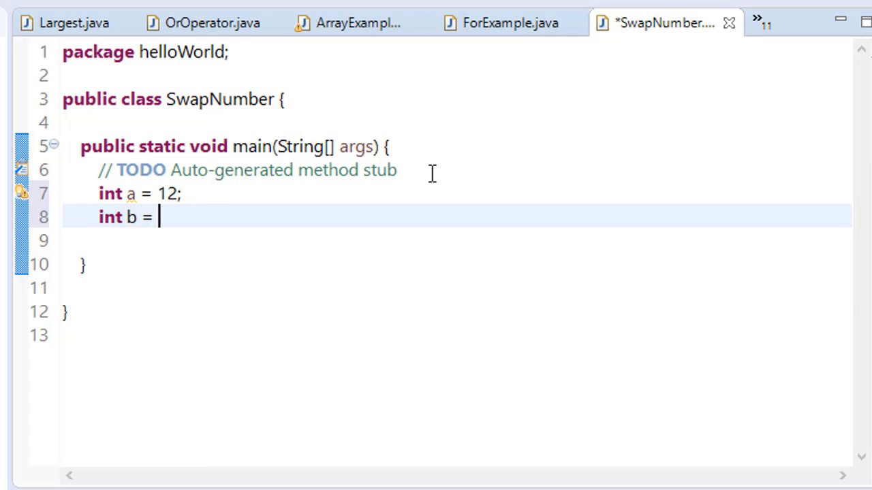
text(14;)
click(457, 241)
text(sy)
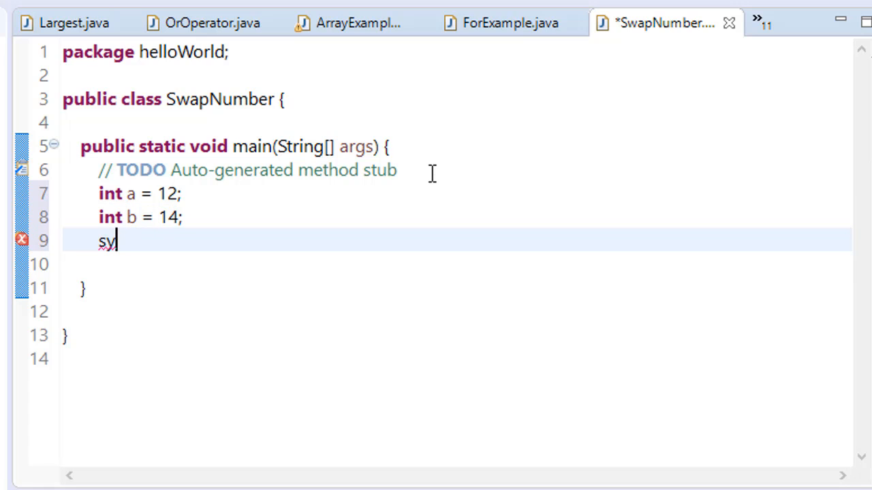
text(so)
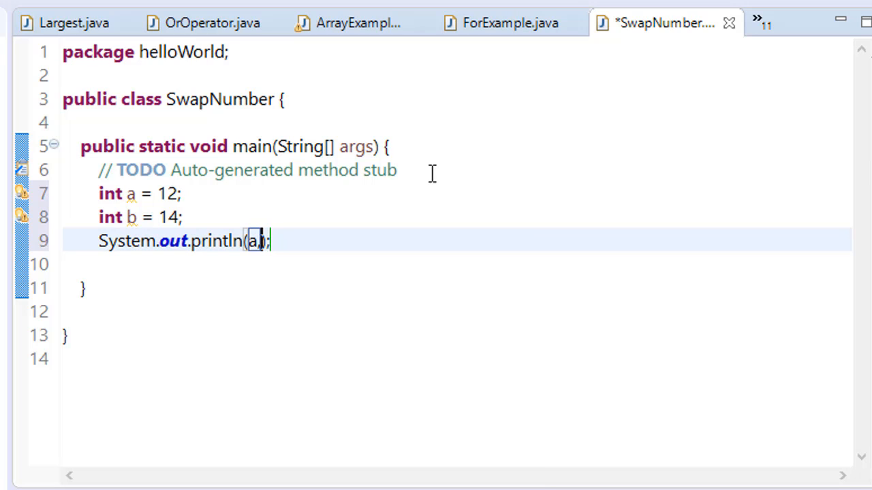
text(,b)
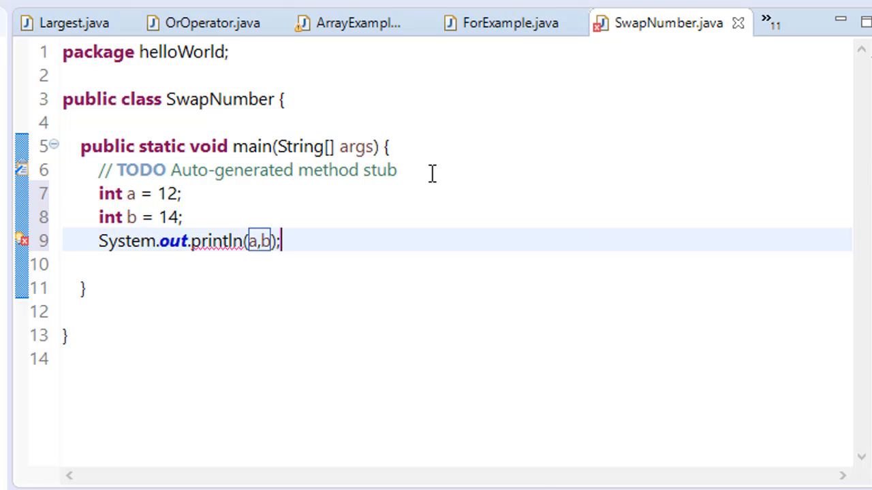
mouse_move(22, 241)
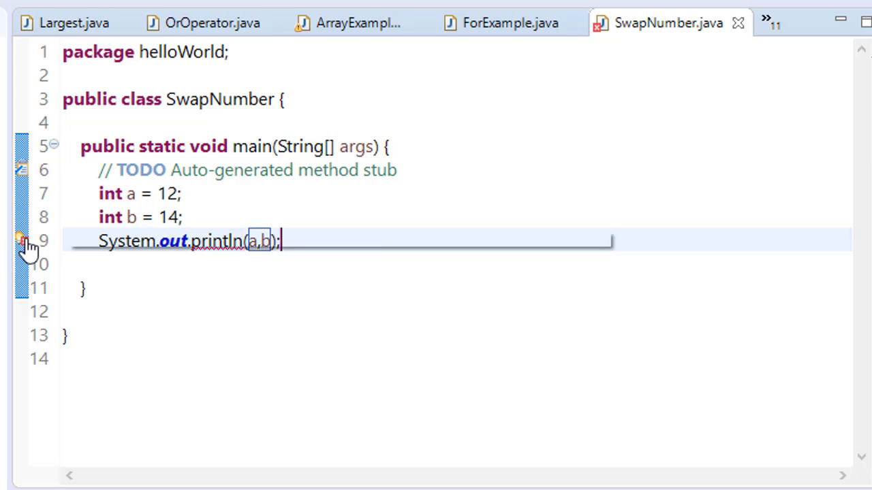
Apply the Quick Fix that changes the flagged println into printf(a,b)
click(22, 241)
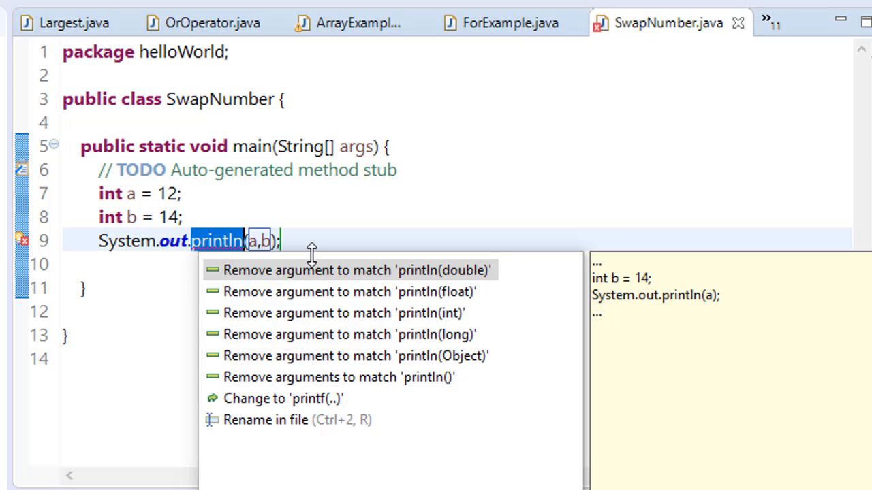
mouse_move(536, 302)
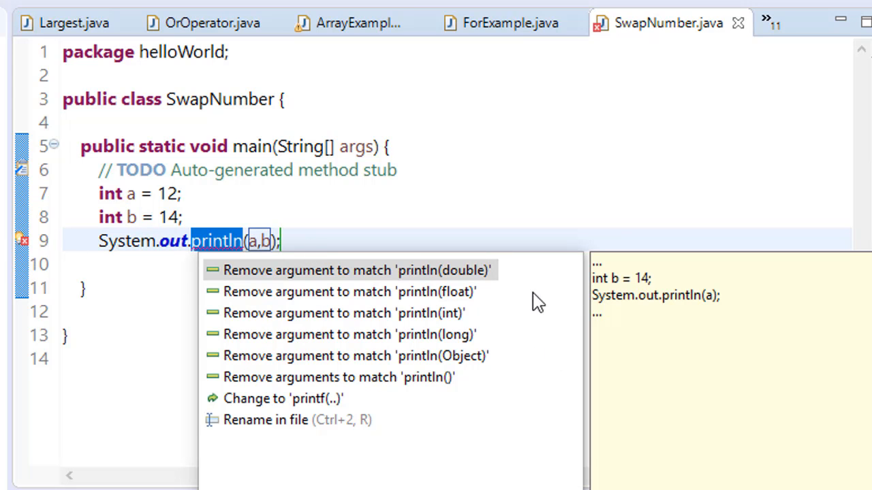
mouse_move(498, 299)
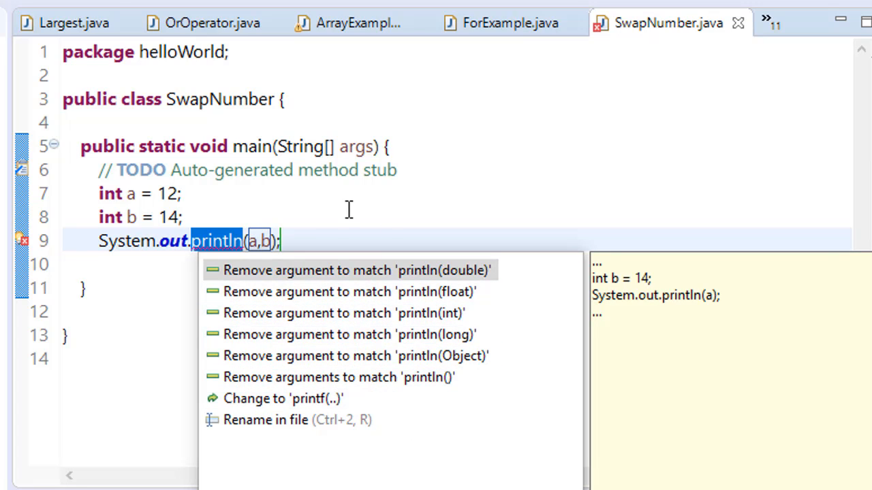
mouse_move(290, 407)
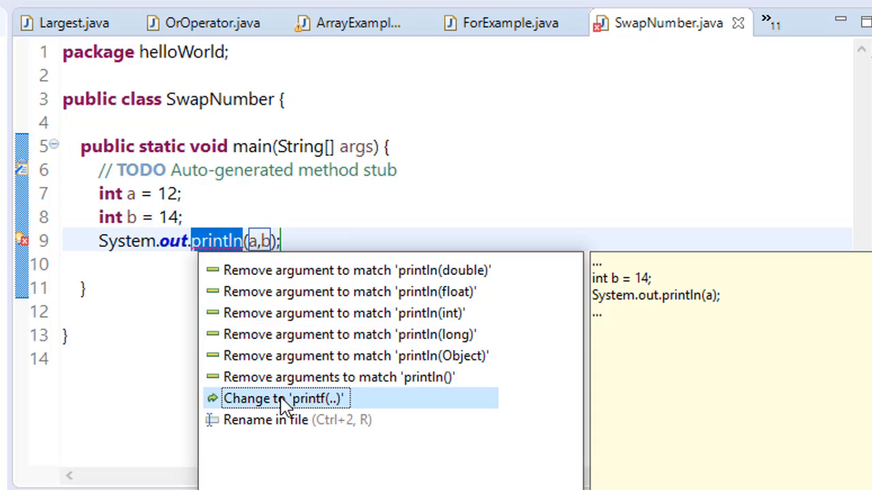
click(286, 398)
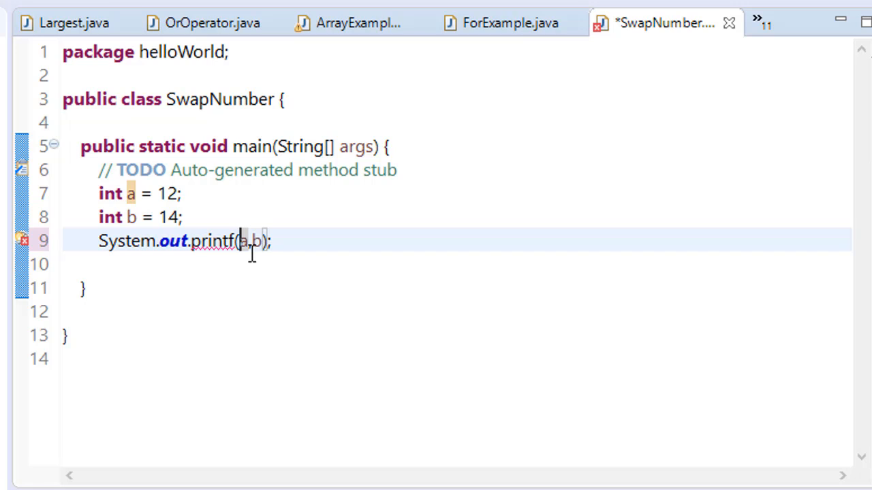
Give printf the format string 'Before swapping : Number are %d %d' before a,b
text("5d)
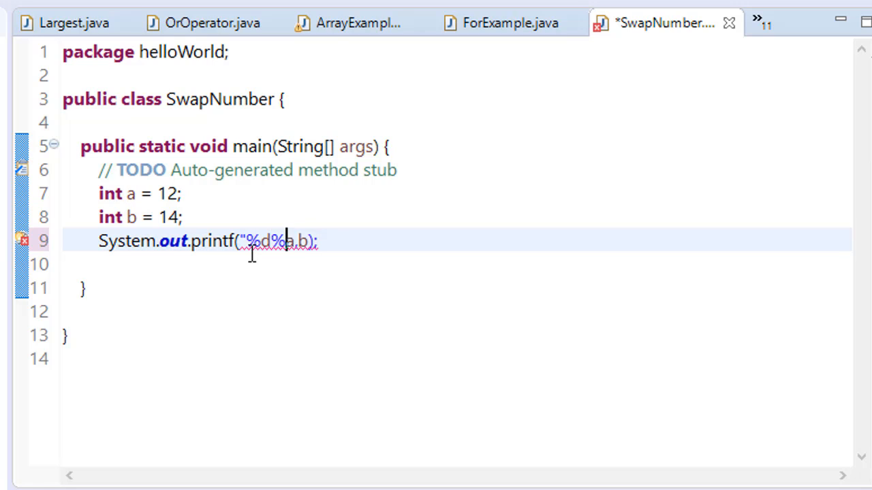
text(d)
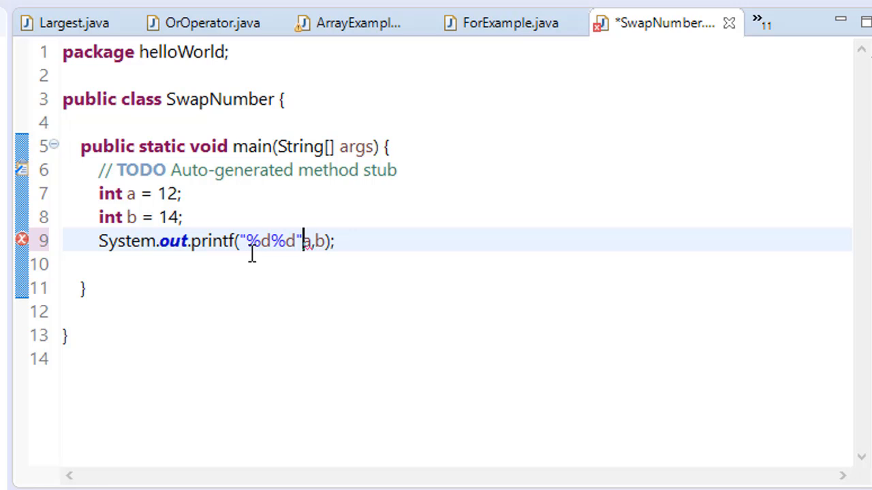
text(,)
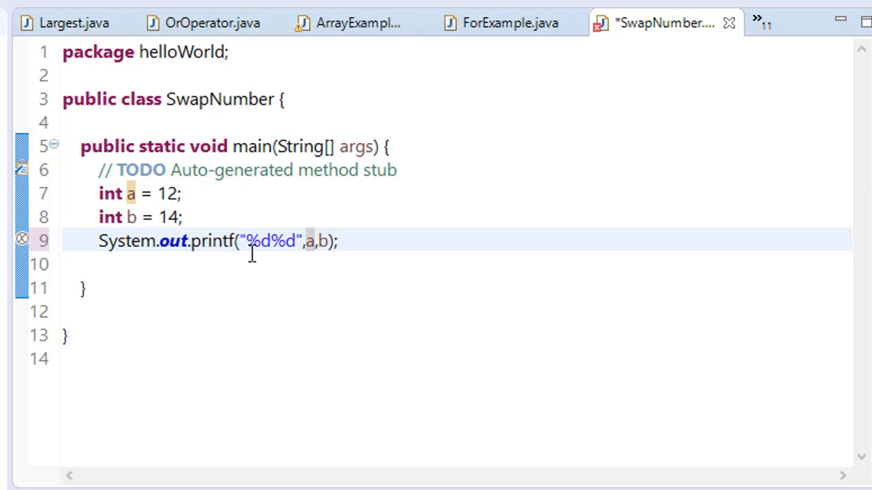
click(240, 240)
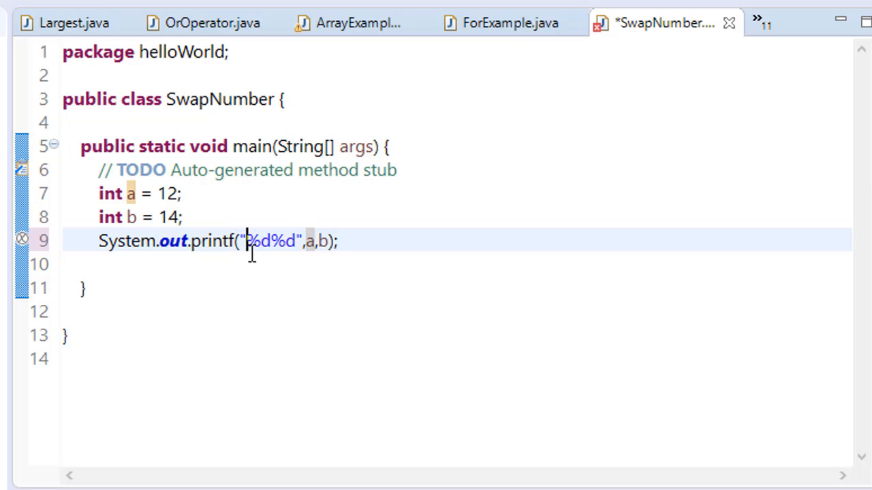
text(Be)
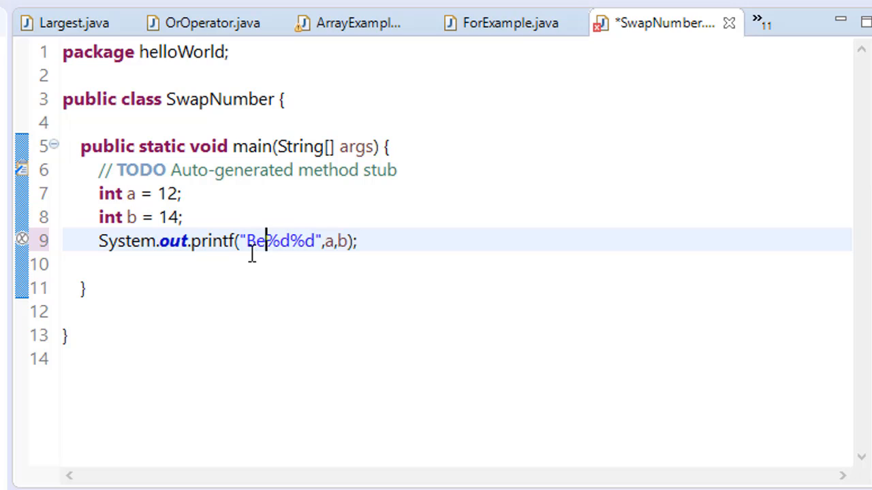
text(fore sa)
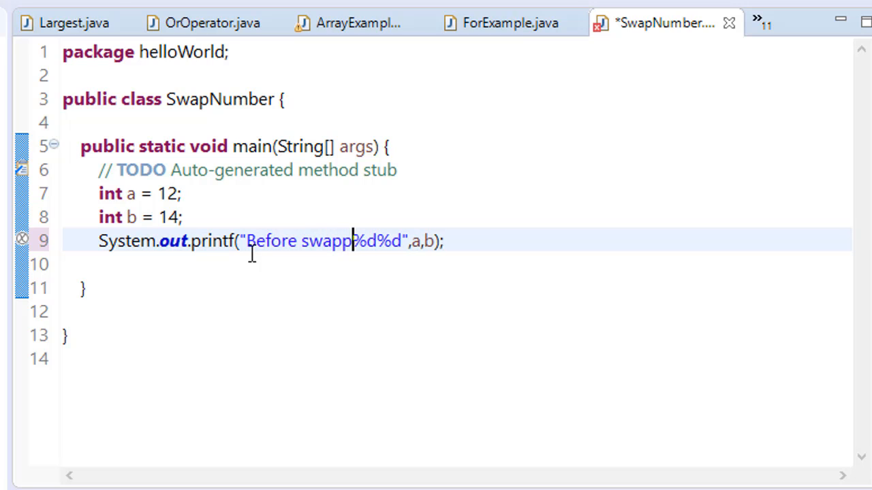
text(ing)
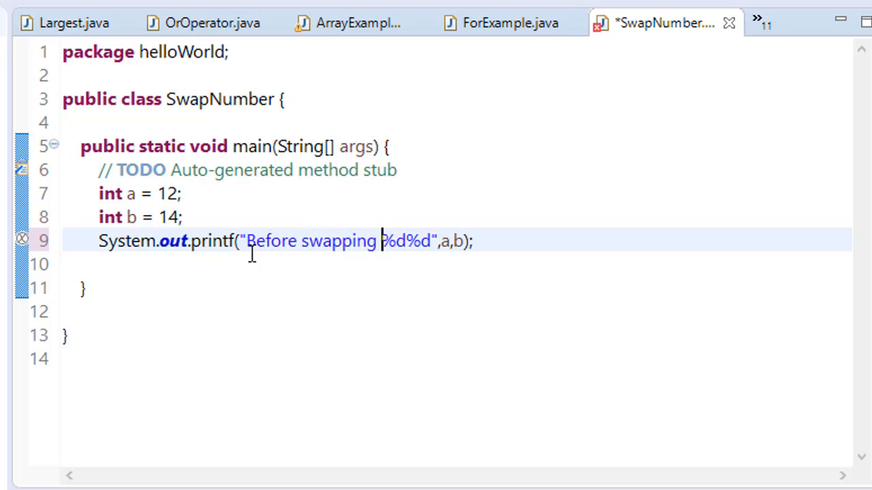
text(: Number are)
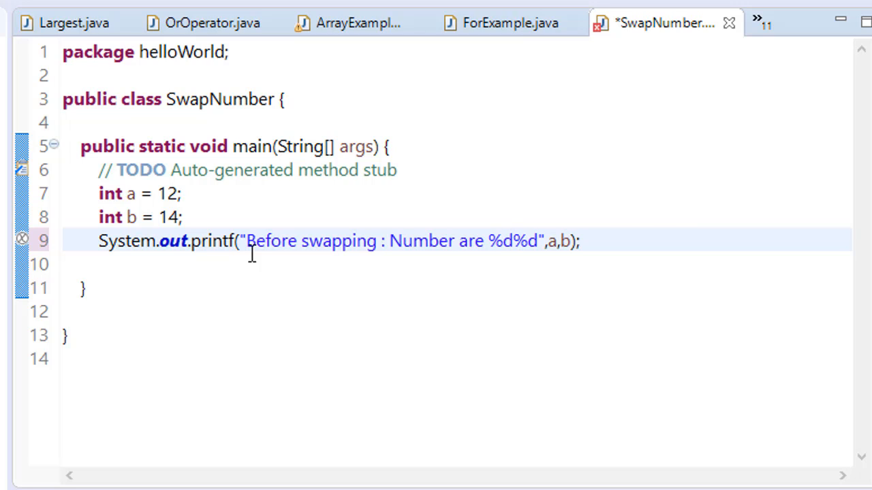
Separate the two %d placeholders with a \t tab and save the file
click(512, 241)
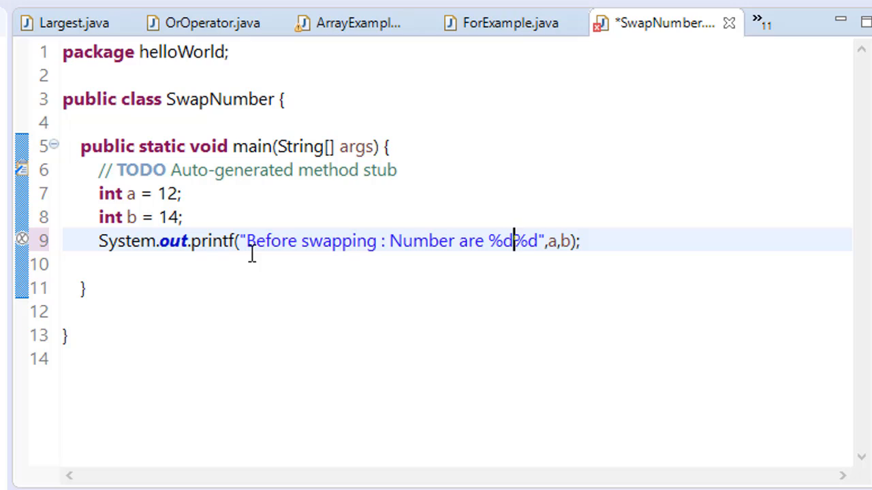
text(\t)
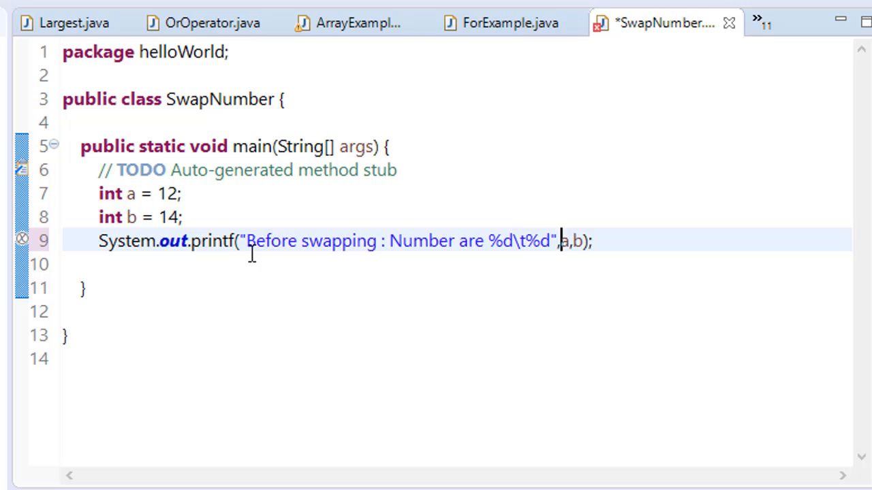
key(Ctrl+s)
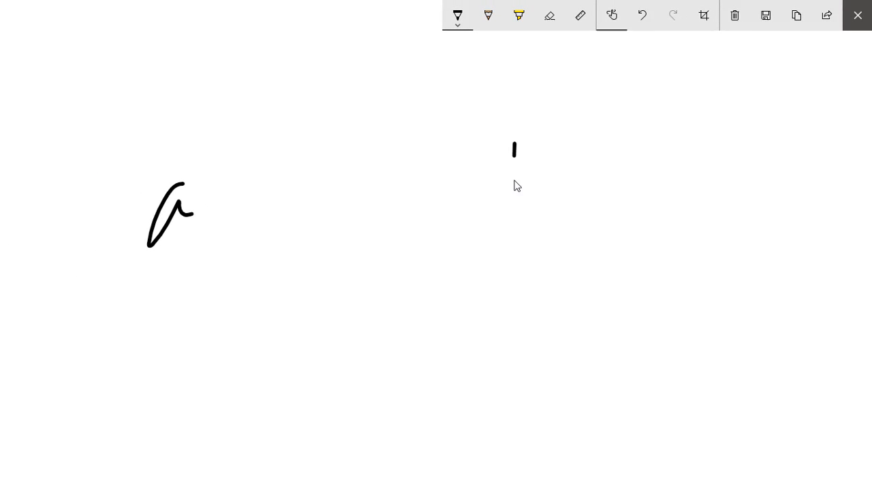
Handwrite 'a = b' with an arrow carrying b into a, then close Sketchpad
drag(514, 140, 541, 184)
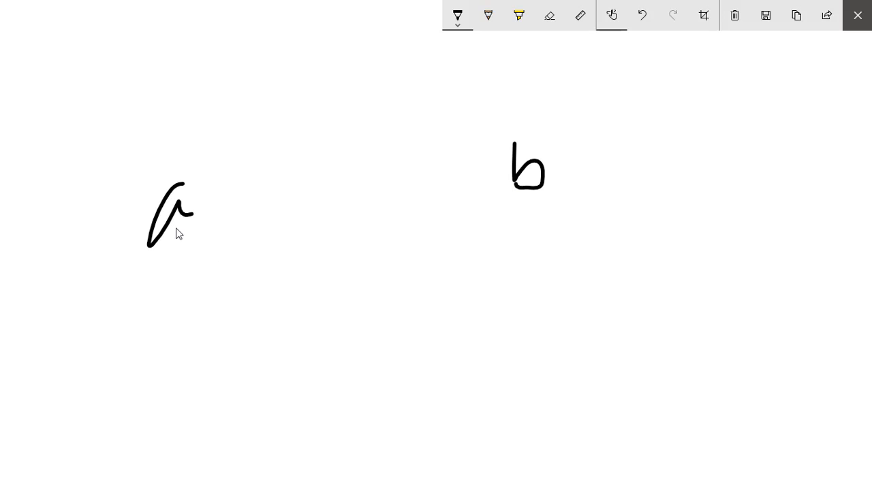
drag(184, 320, 231, 395)
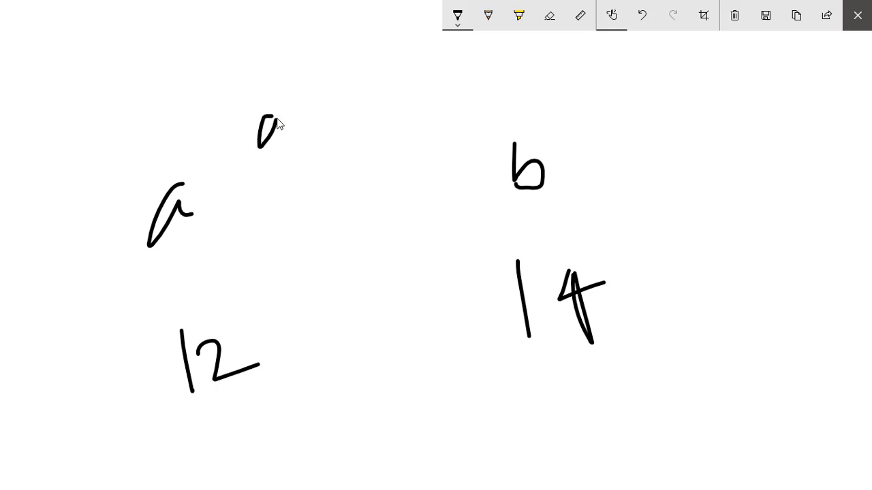
drag(266, 143, 344, 102)
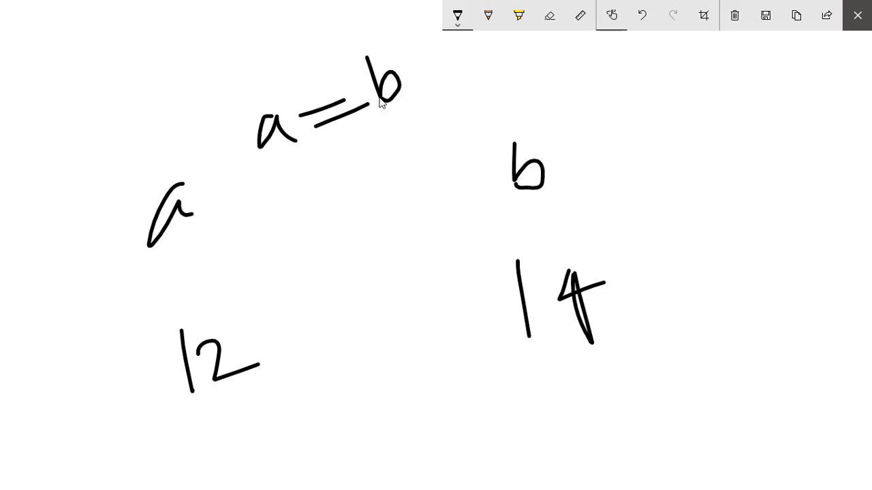
drag(395, 122, 306, 197)
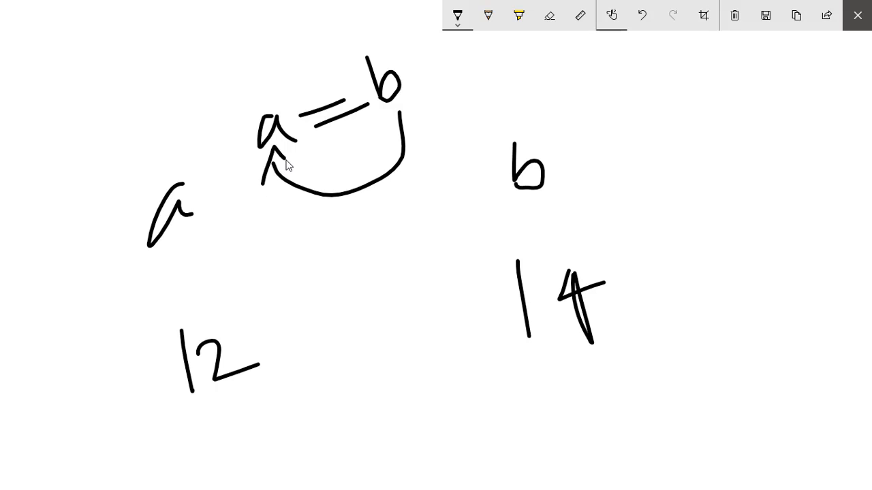
mouse_move(288, 182)
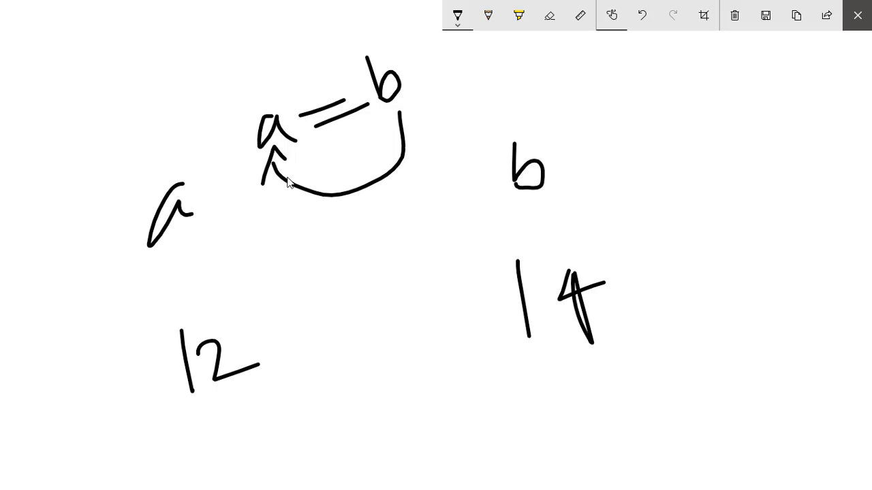
mouse_move(857, 15)
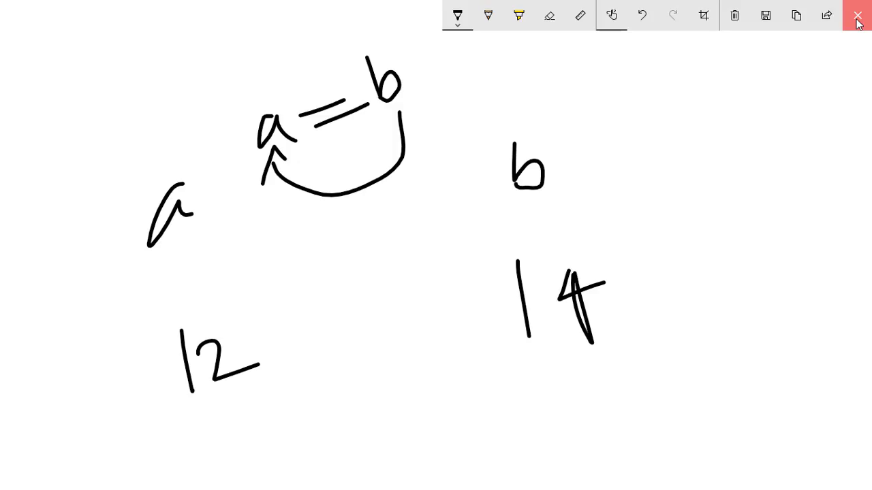
click(857, 15)
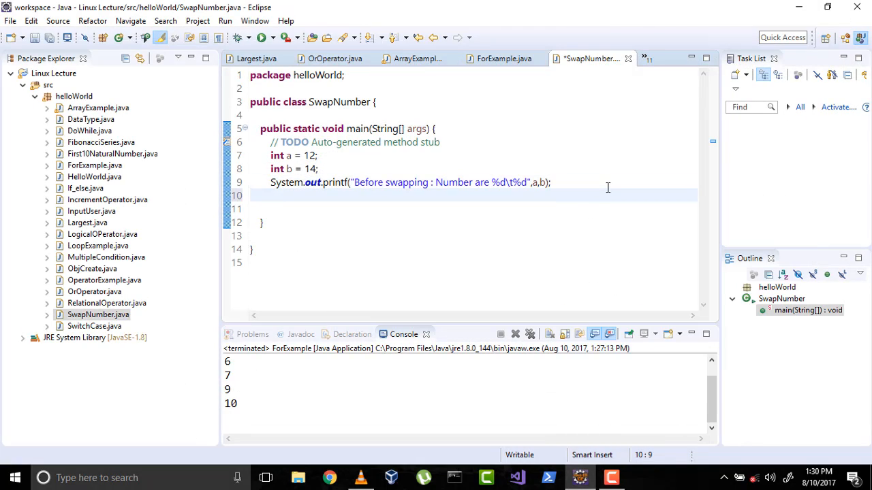
Add 'a = b;' and a syso println, then save and run SwapNumber
text(a = b;)
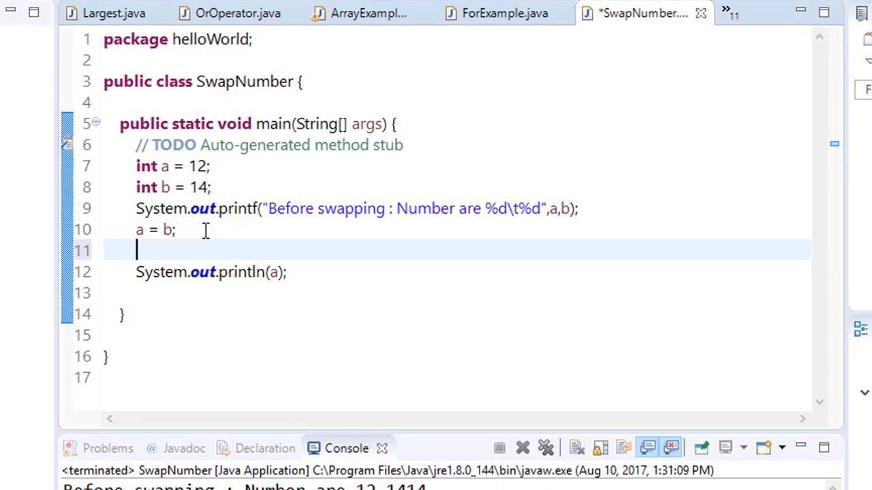
text(syso)
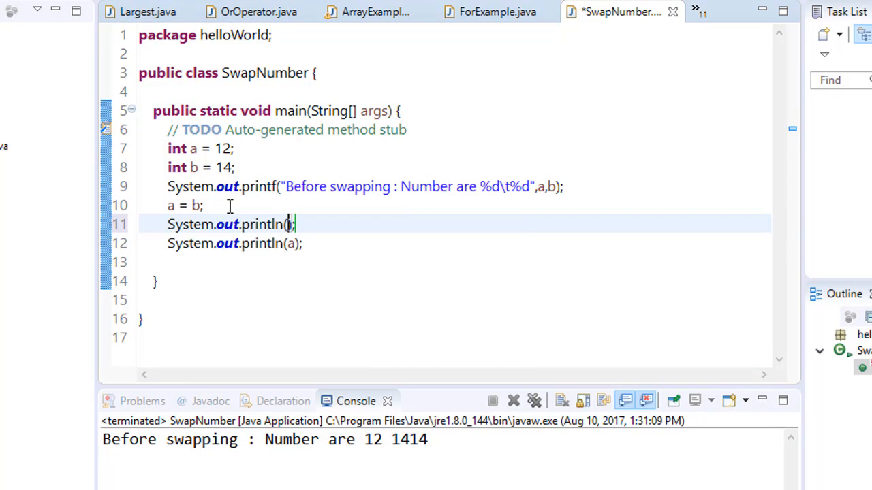
key(ctrl+s)
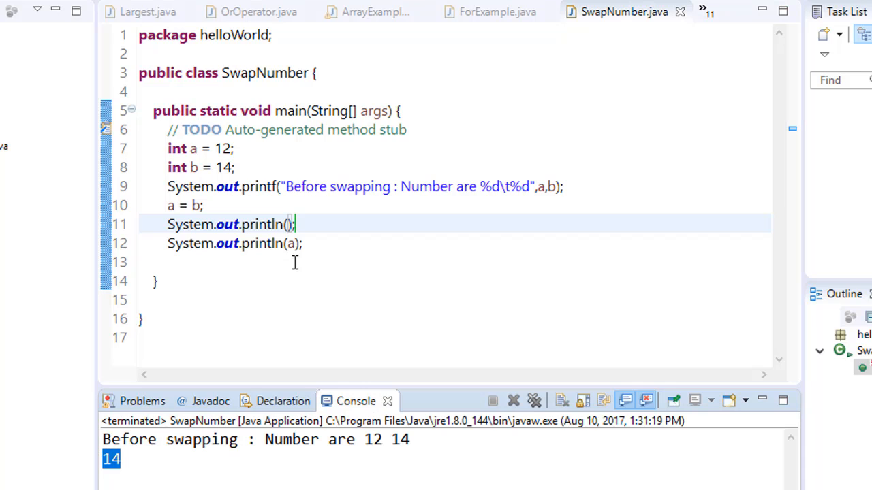
mouse_move(122, 468)
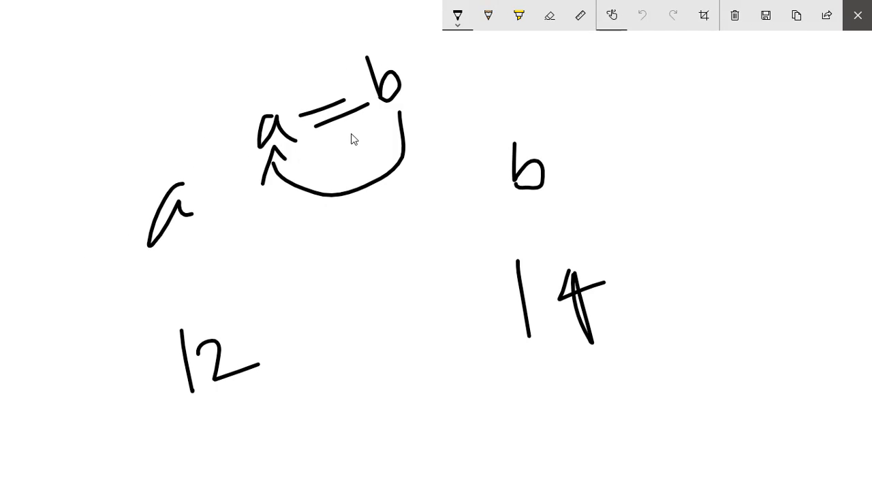
mouse_move(319, 245)
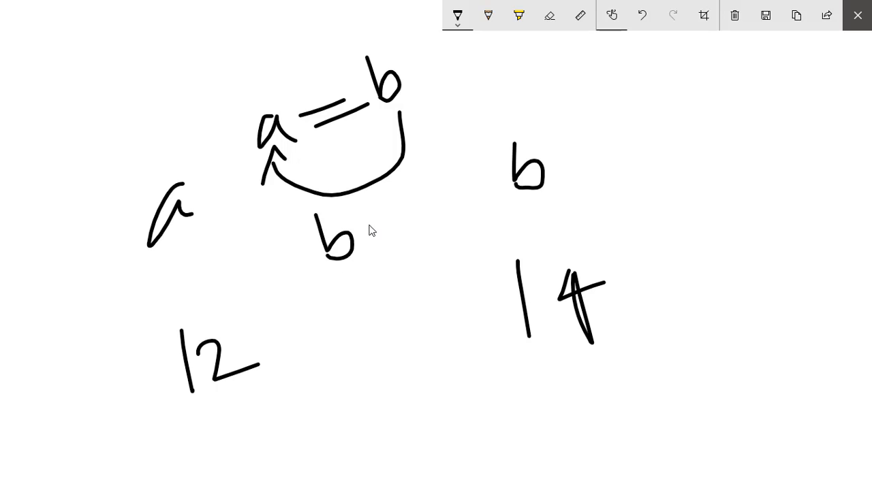
Write 'b = a' beneath the first equation and circle its letters
drag(371, 229, 436, 191)
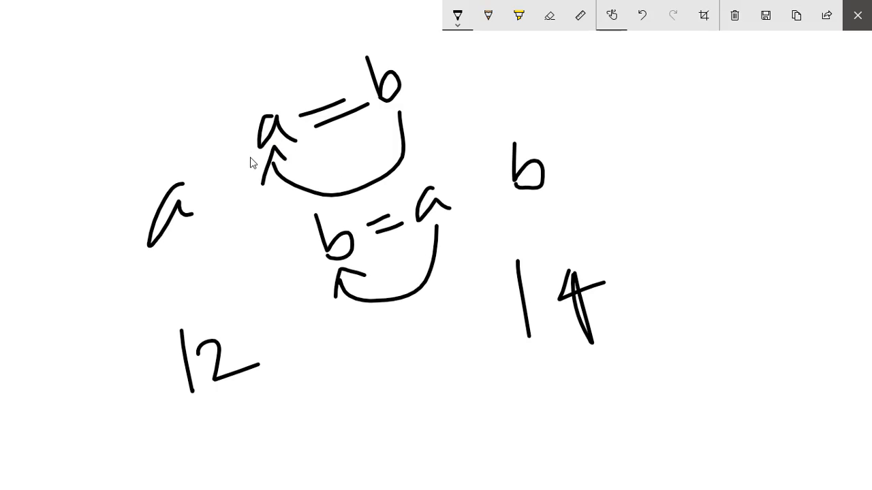
mouse_move(383, 227)
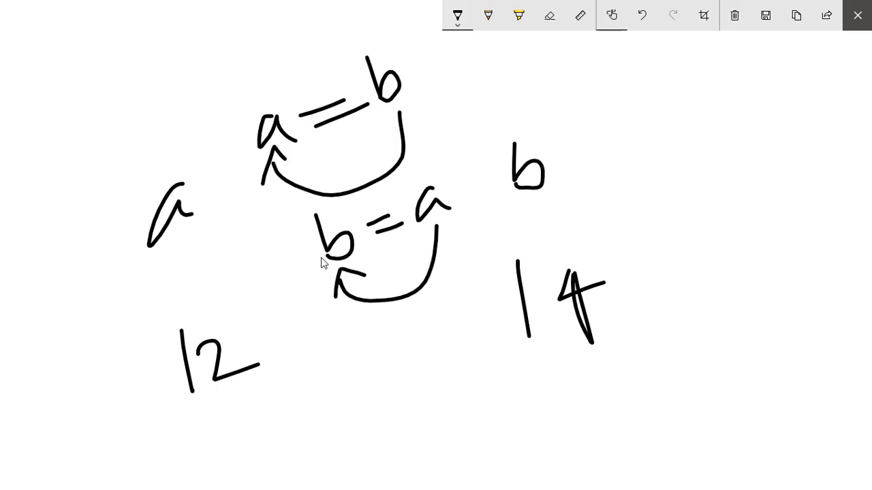
mouse_move(476, 196)
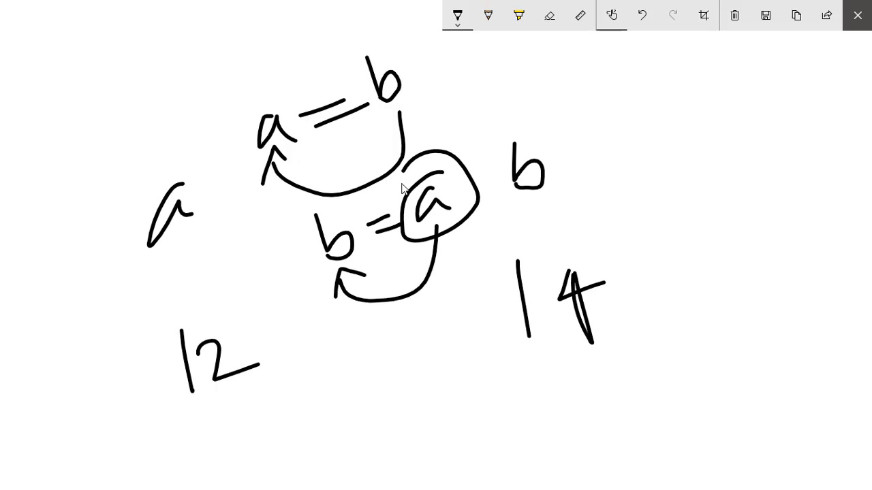
drag(459, 252, 473, 279)
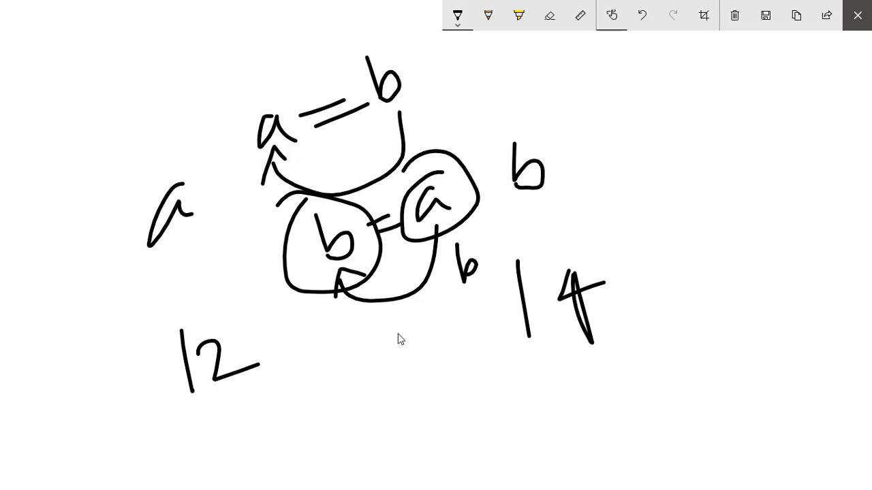
mouse_move(351, 356)
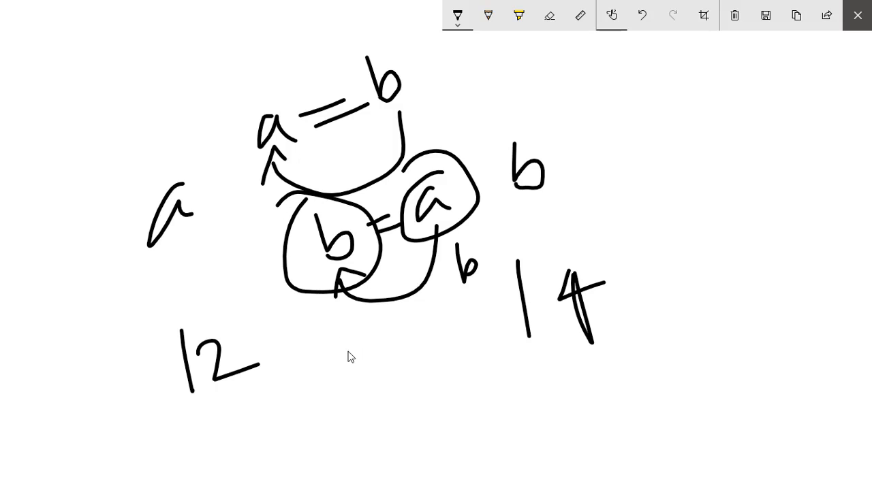
mouse_move(359, 385)
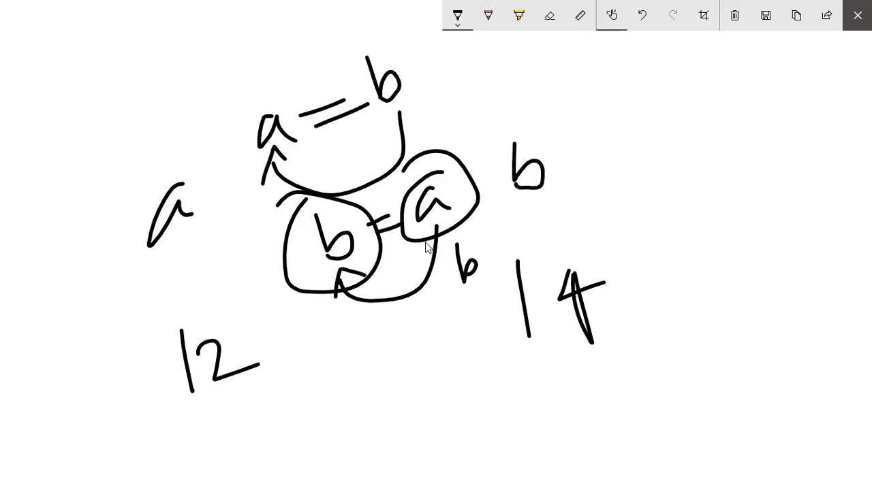
Draw t with an arrow from 12 and 12 beneath it, then write 't = a' beside b
drag(389, 378, 386, 416)
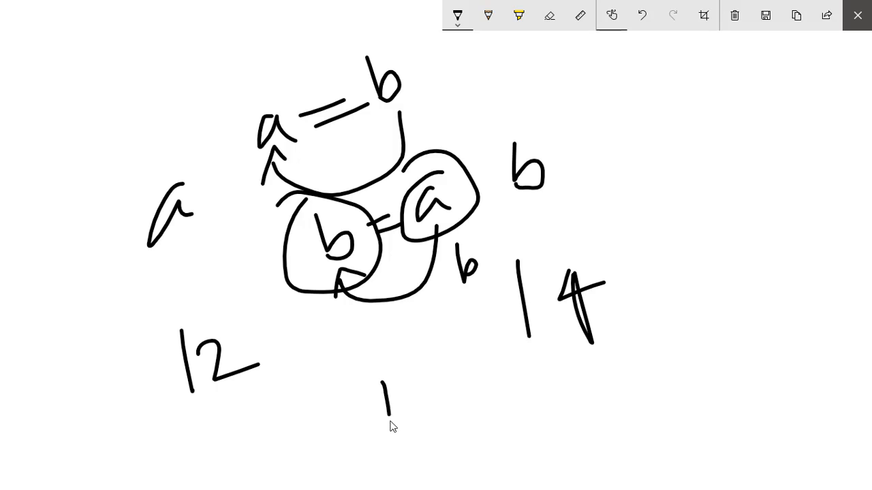
drag(371, 382, 415, 408)
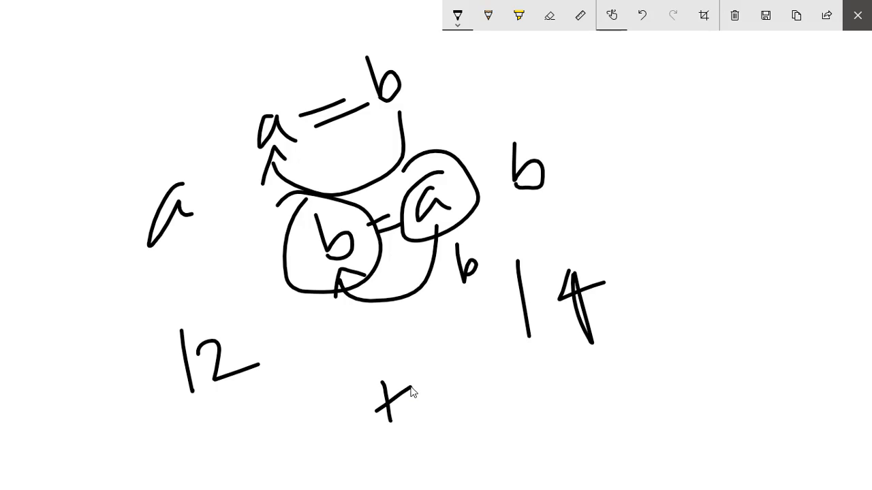
drag(258, 357, 347, 385)
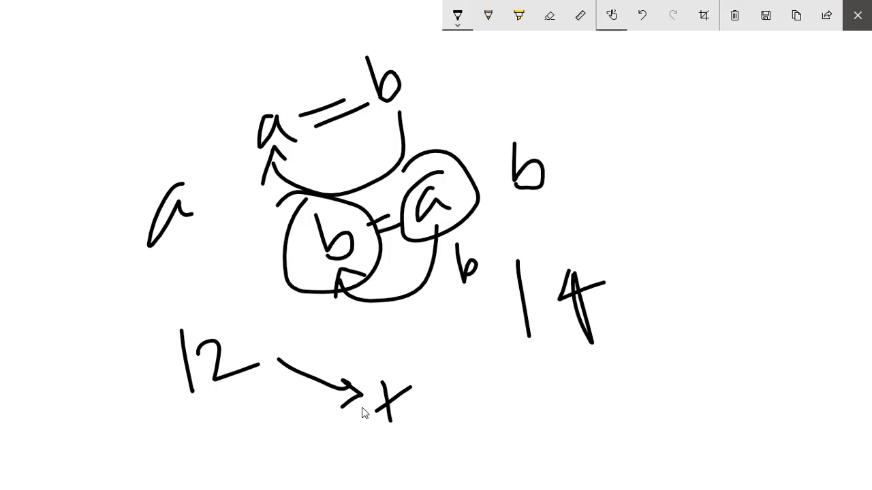
mouse_move(392, 439)
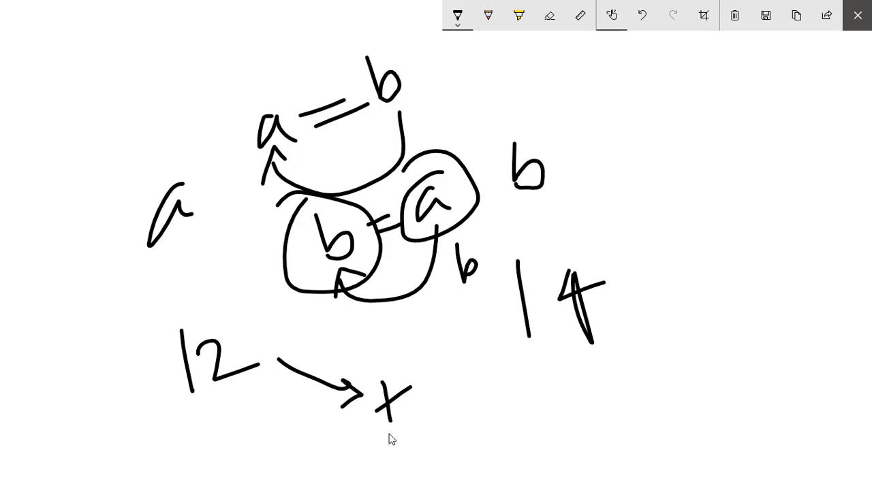
drag(392, 429, 395, 450)
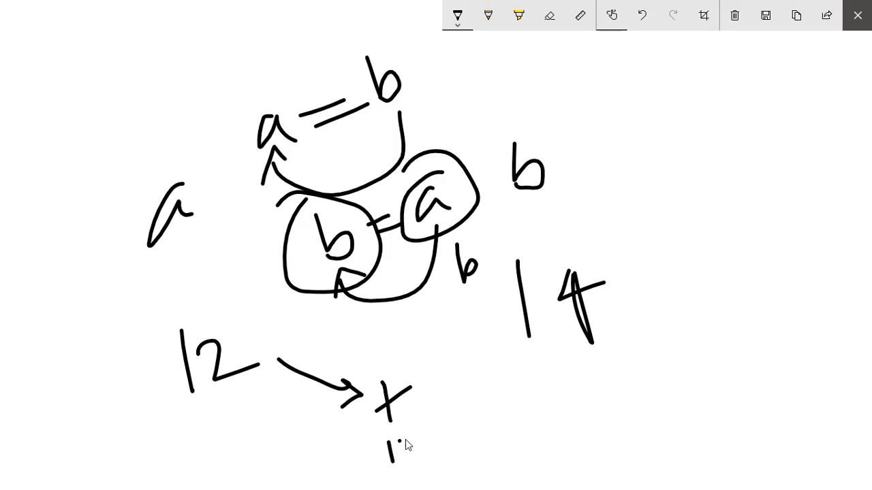
drag(381, 443, 429, 463)
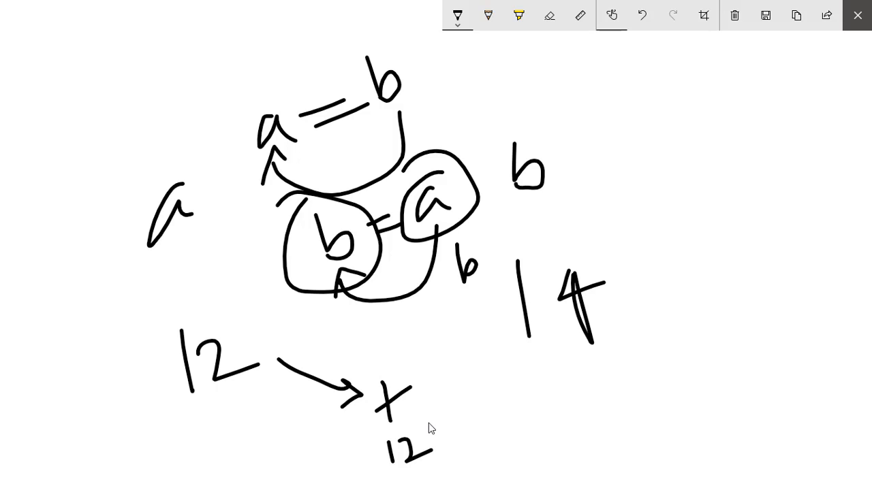
mouse_move(217, 383)
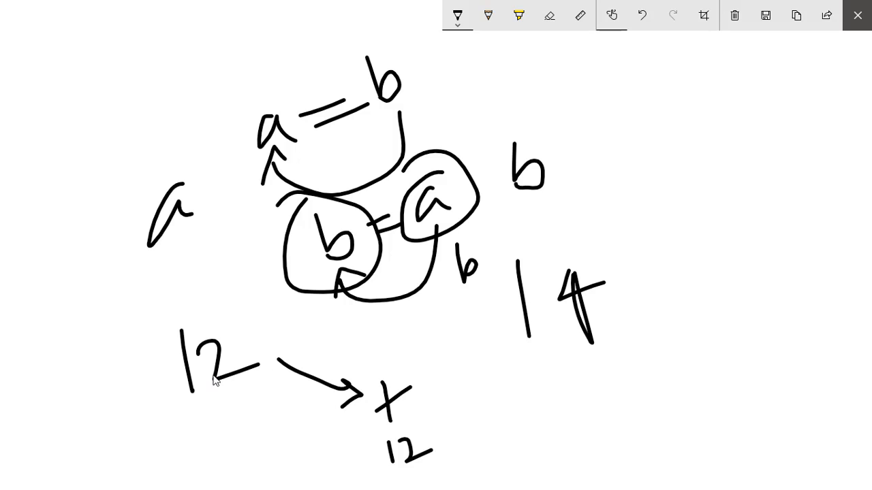
mouse_move(567, 345)
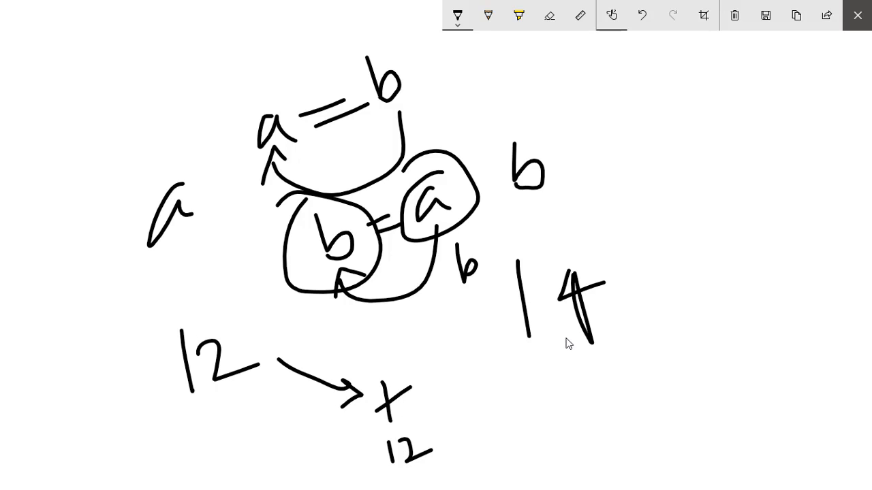
mouse_move(570, 332)
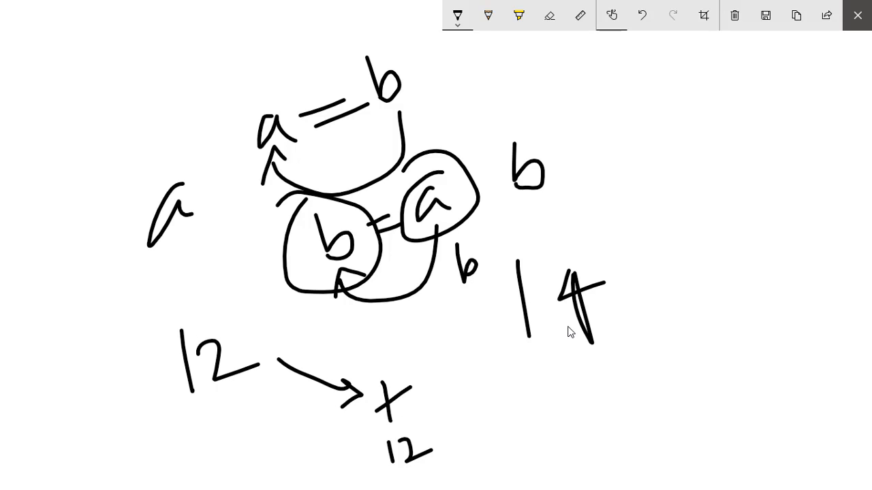
mouse_move(499, 348)
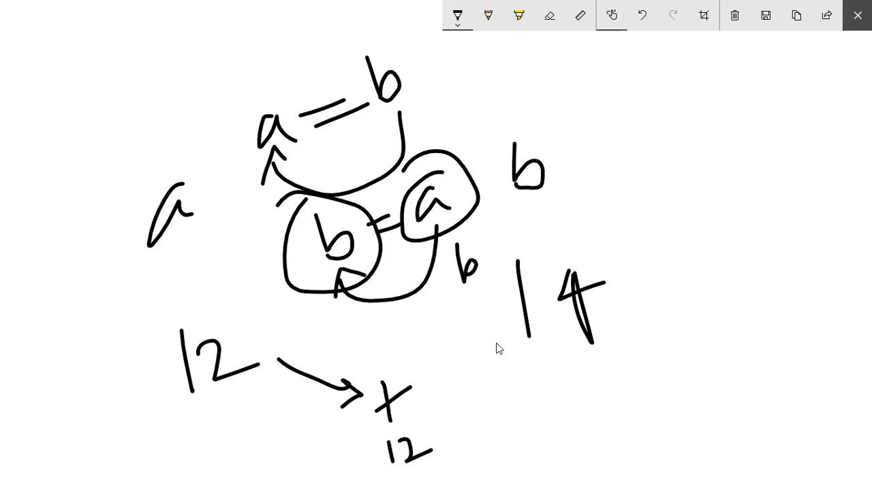
mouse_move(425, 370)
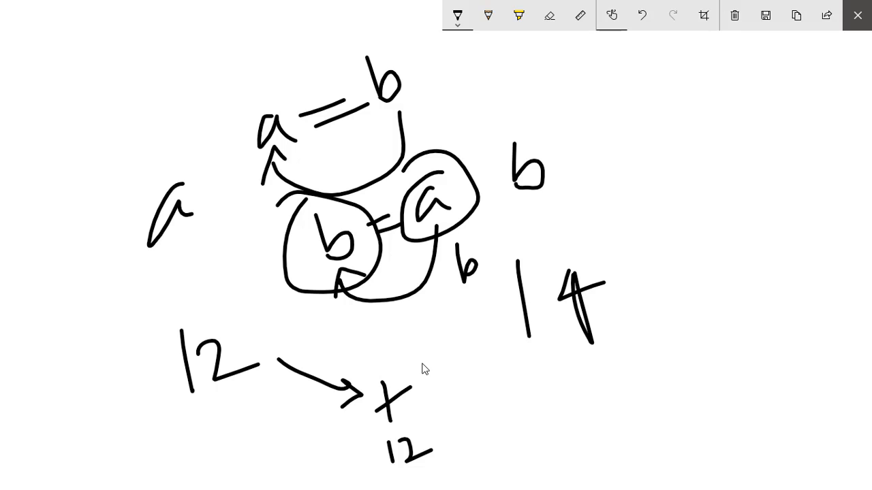
mouse_move(453, 317)
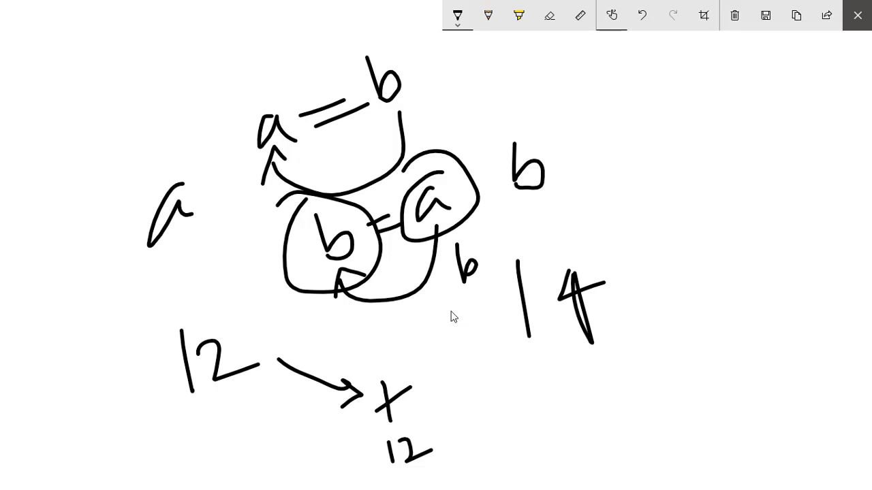
drag(661, 136, 654, 174)
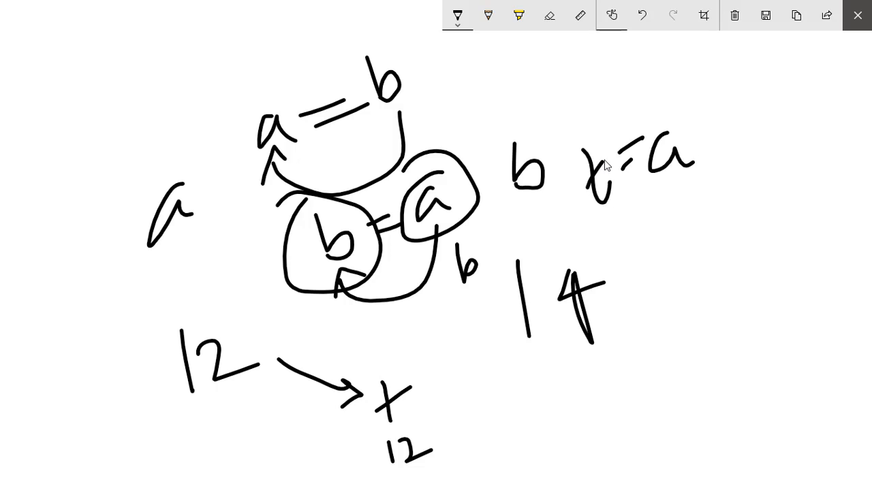
mouse_move(172, 331)
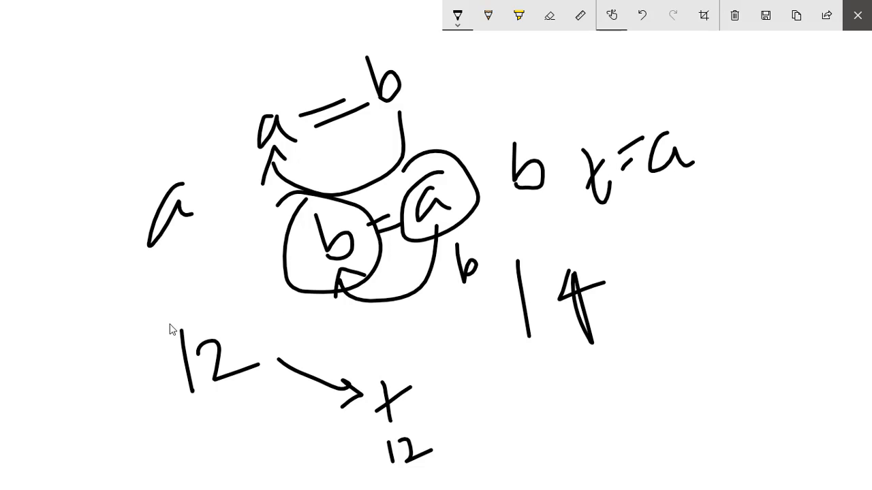
mouse_move(527, 316)
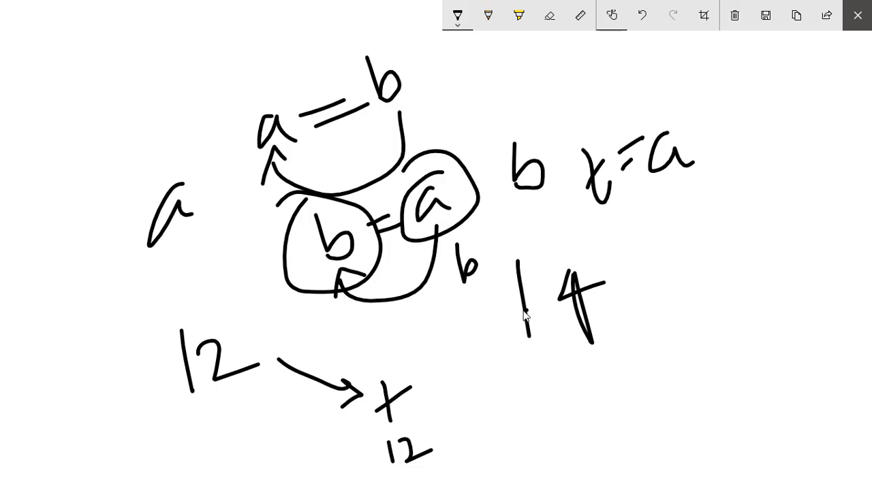
mouse_move(587, 268)
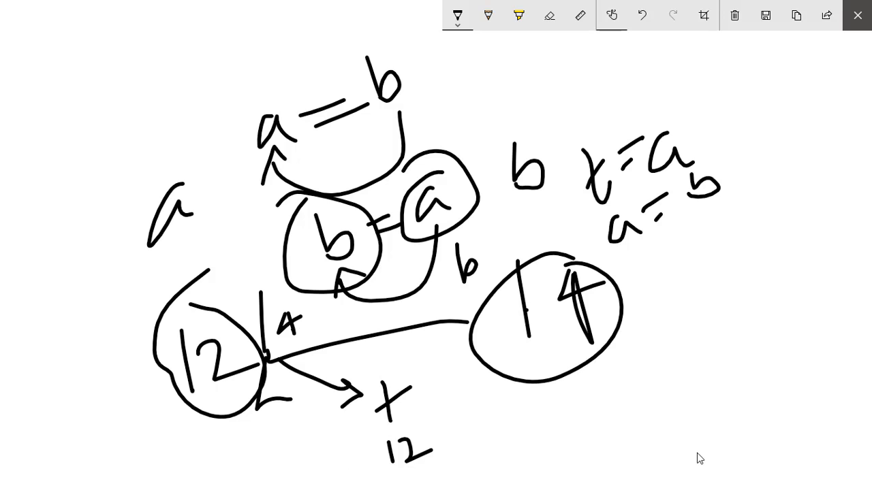
mouse_move(711, 71)
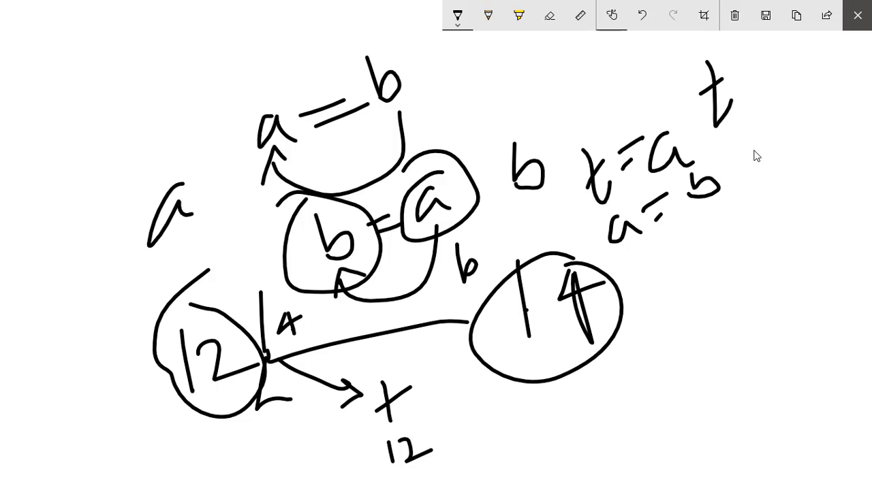
Trace t = 12, write b = t as the third swap step, and switch to the eraser
drag(749, 157, 763, 170)
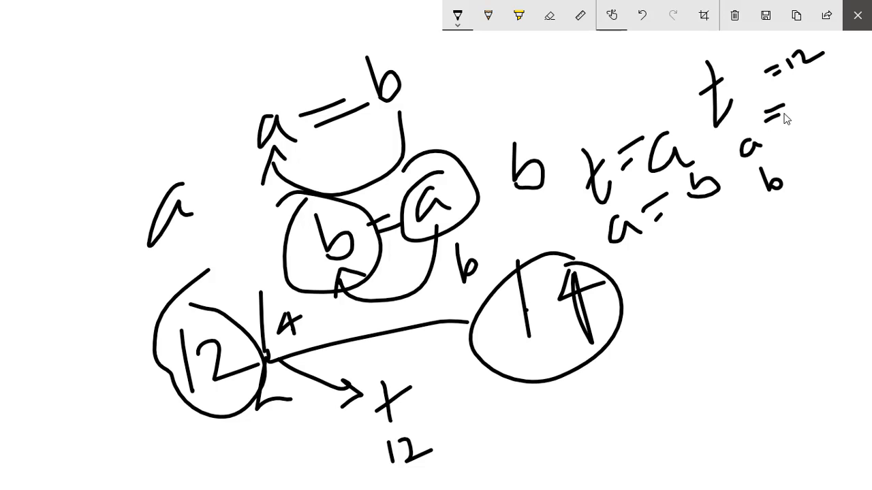
drag(793, 95, 807, 113)
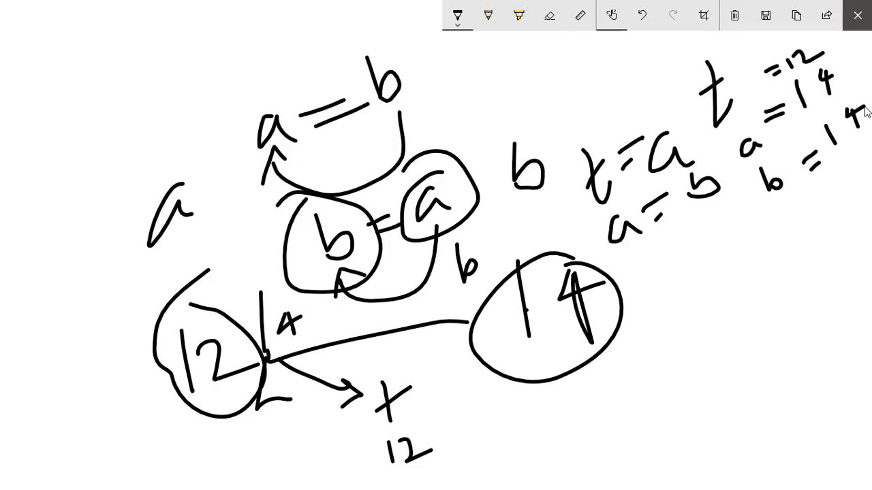
mouse_move(420, 428)
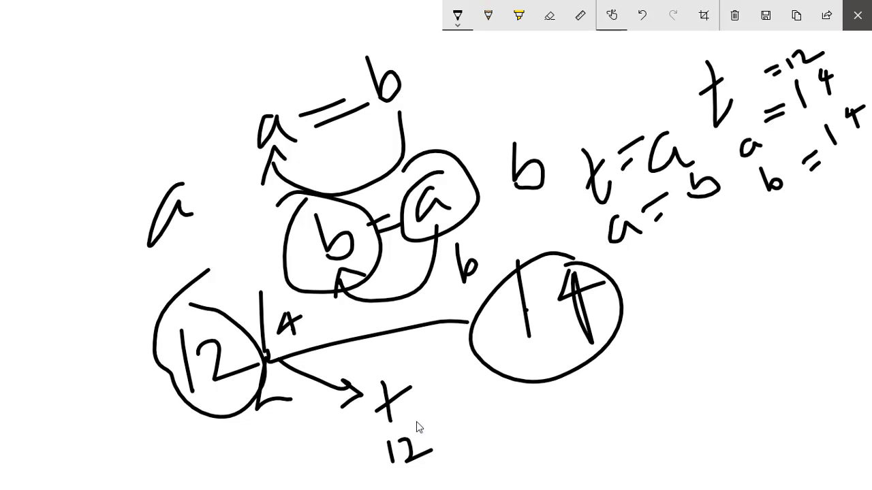
mouse_move(848, 105)
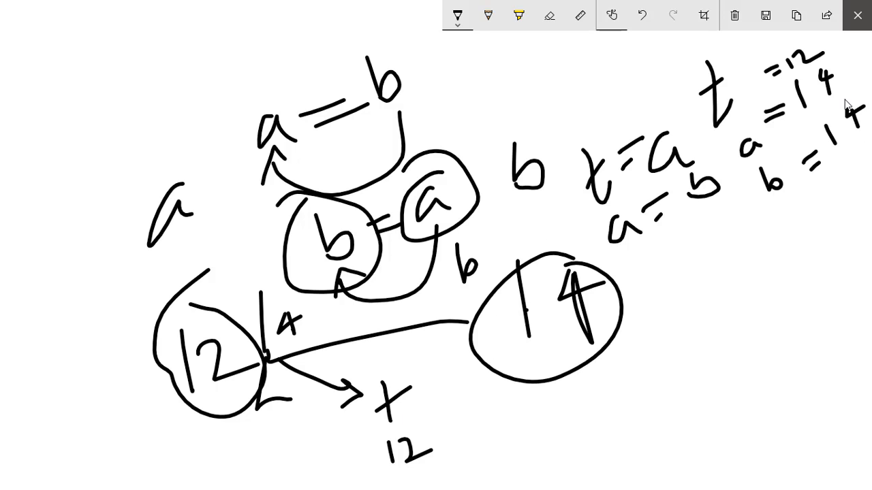
mouse_move(651, 270)
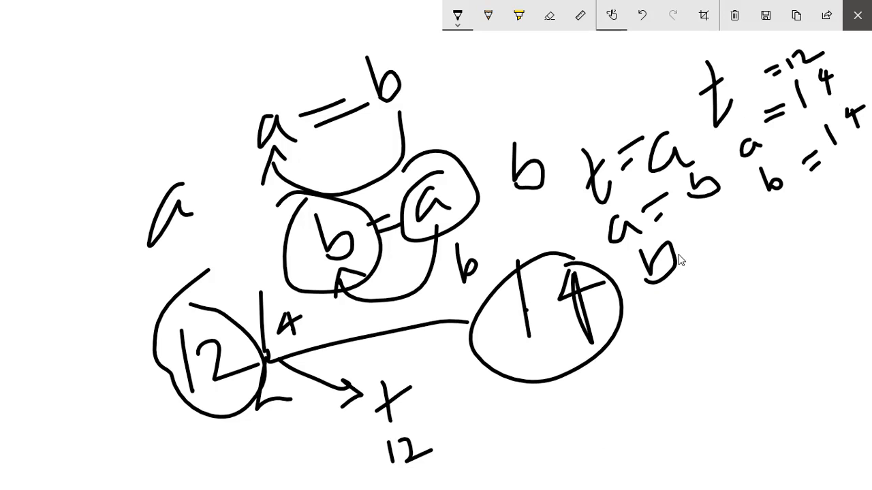
drag(681, 217, 718, 218)
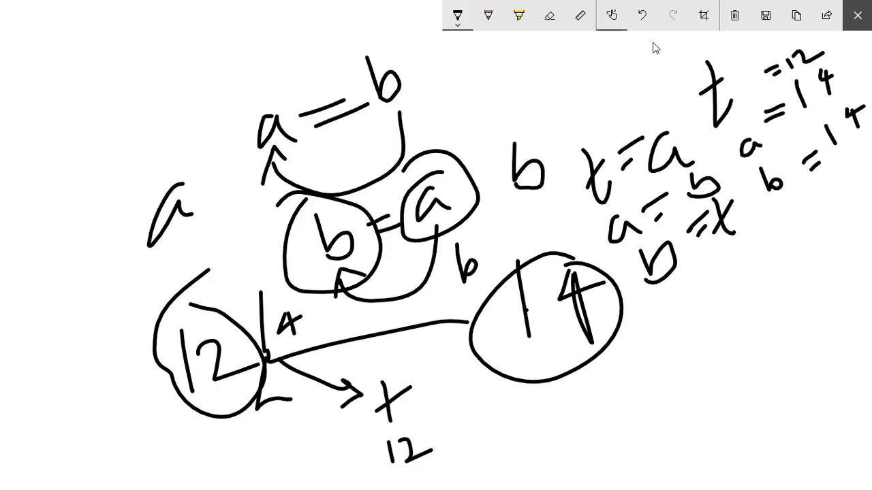
click(549, 15)
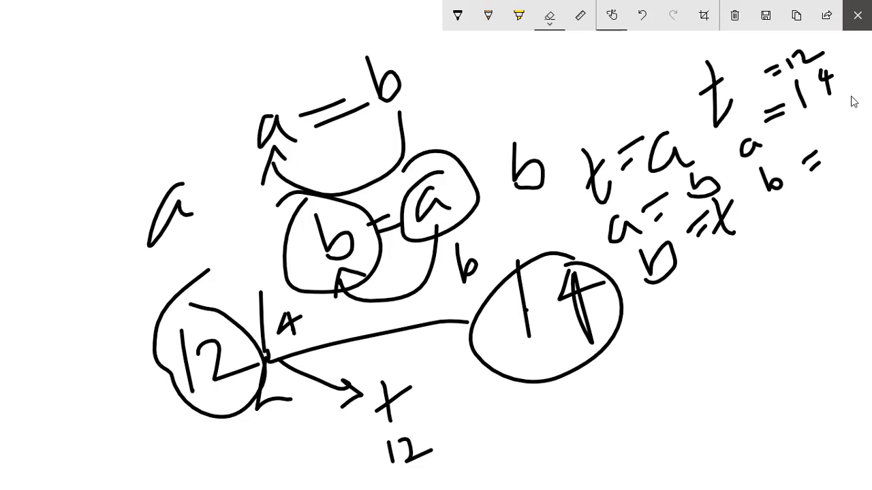
mouse_move(457, 14)
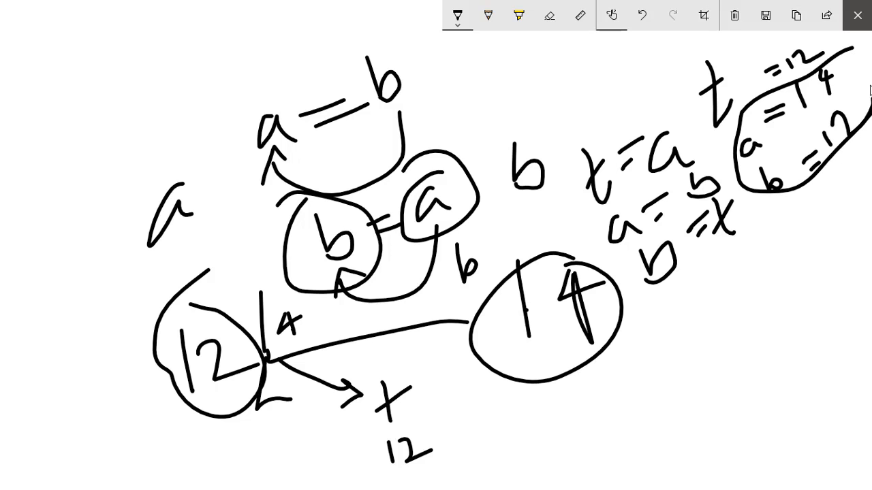
mouse_move(857, 15)
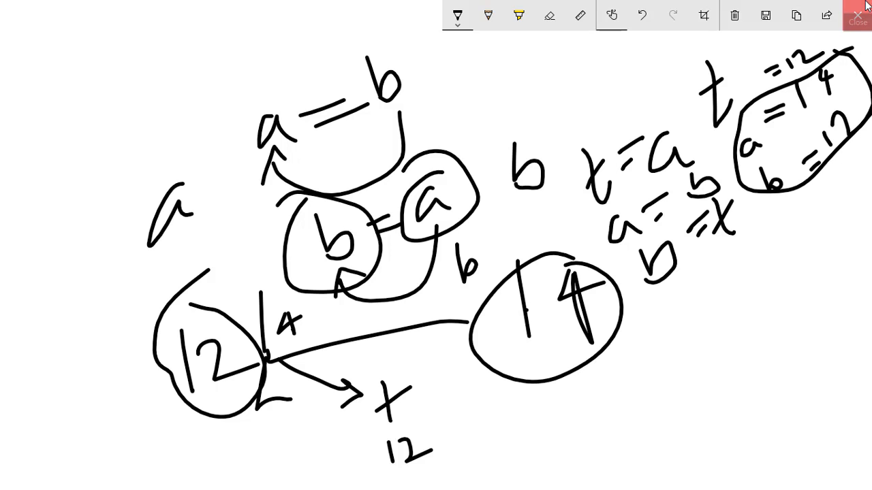
Back in Eclipse, delete the a = b and println lines, then declare int t=0; t = a;
click(857, 15)
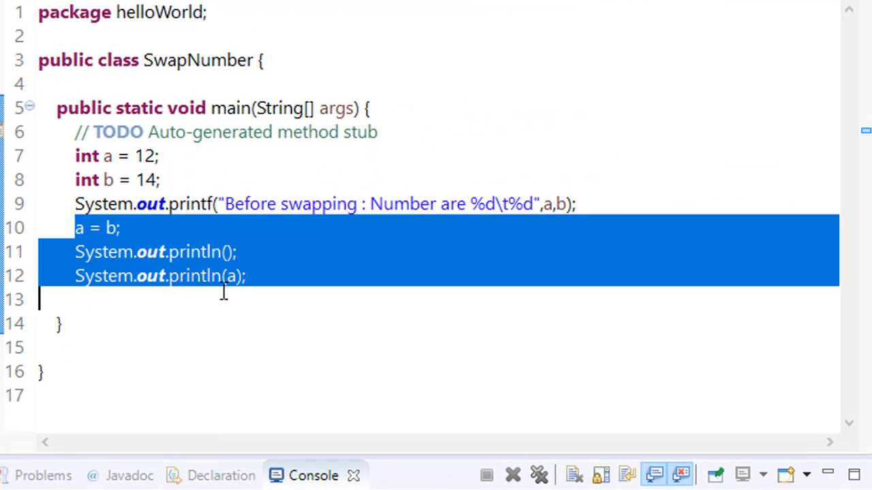
key(Delete)
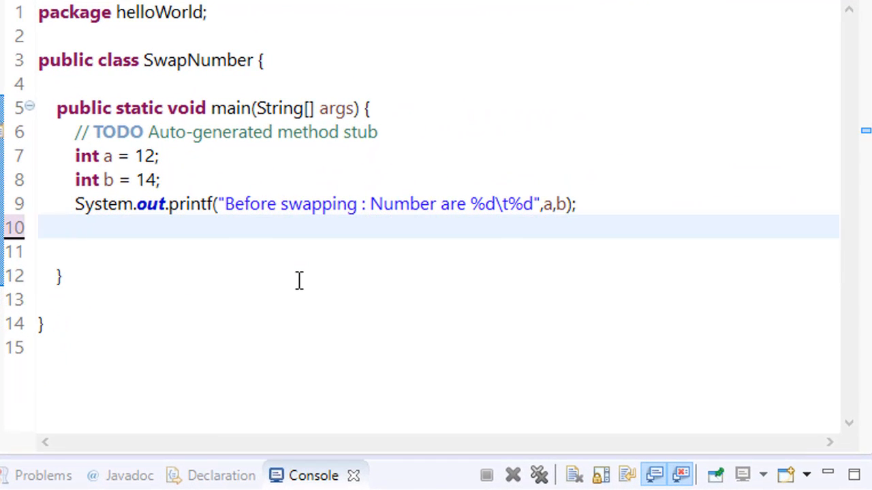
text(int)
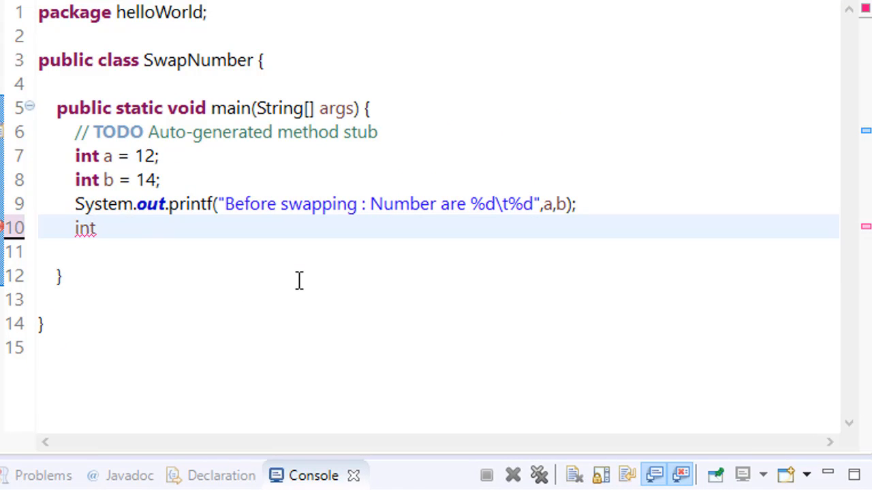
text(t=0;)
click(438, 252)
text(i)
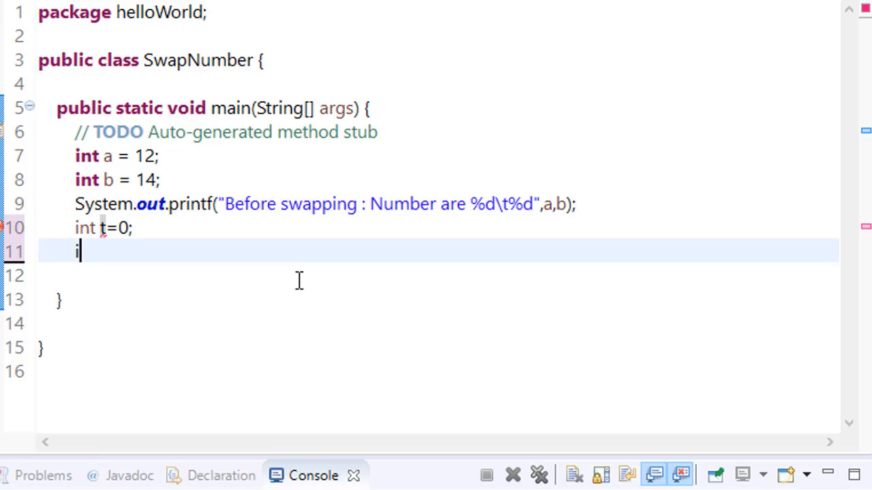
text(n)
text(t = a;)
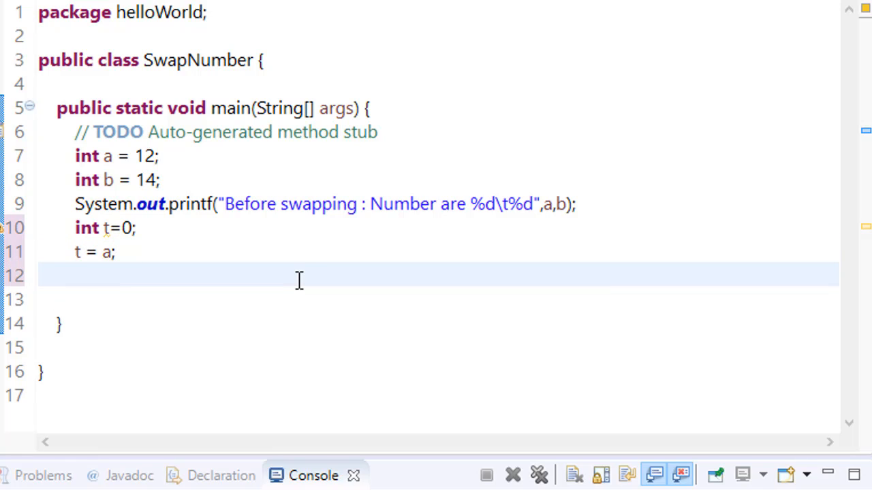
Add 'a = b;' and 'b = t;' on separate lines to complete the swap
text(a = b)
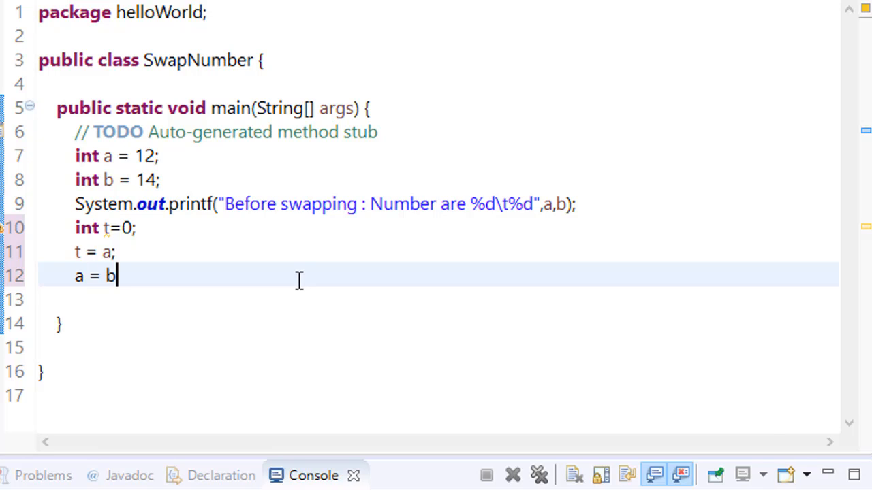
key(Enter)
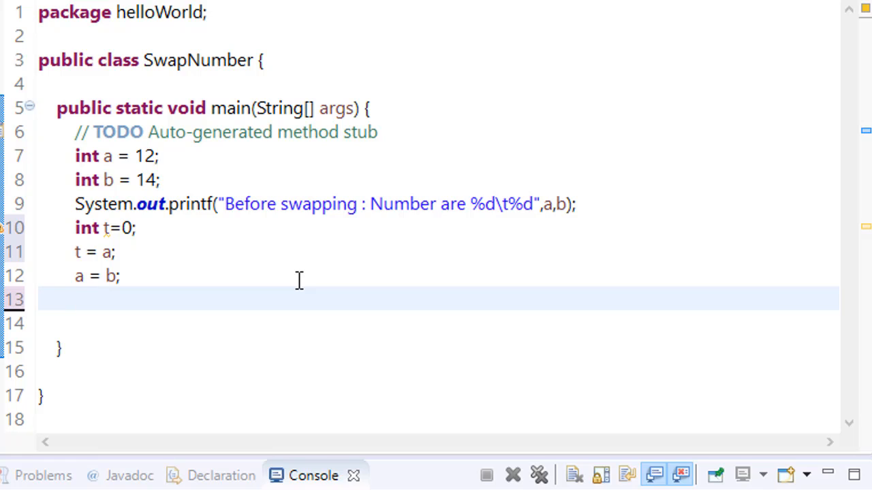
text(b)
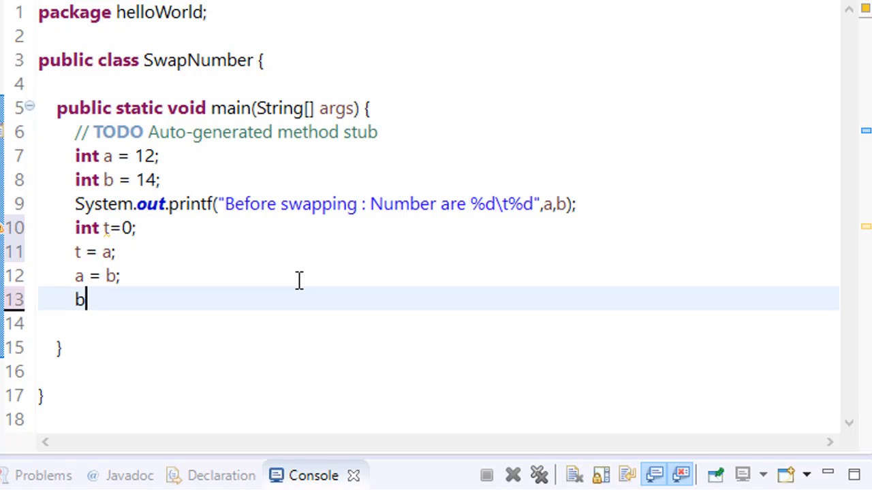
text(= t;)
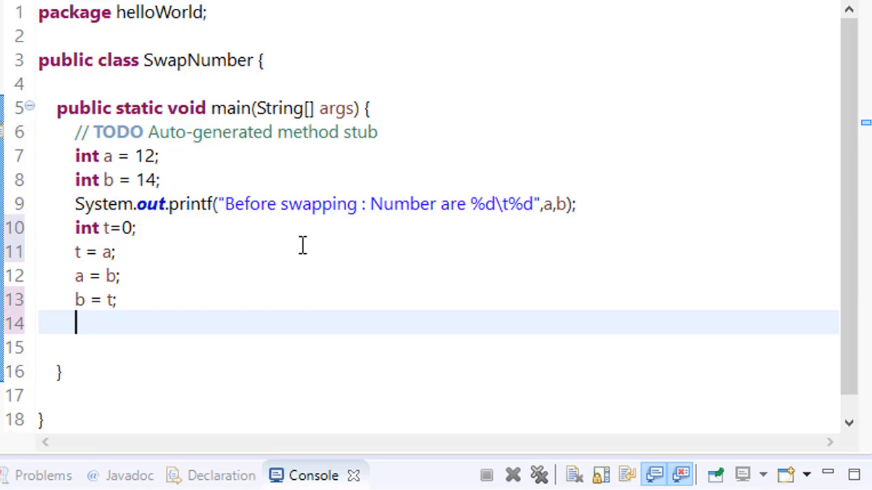
Change the copied printf's 'Before' to 'After' and insert a blank System.out.println(); above it
drag(75, 204, 431, 203)
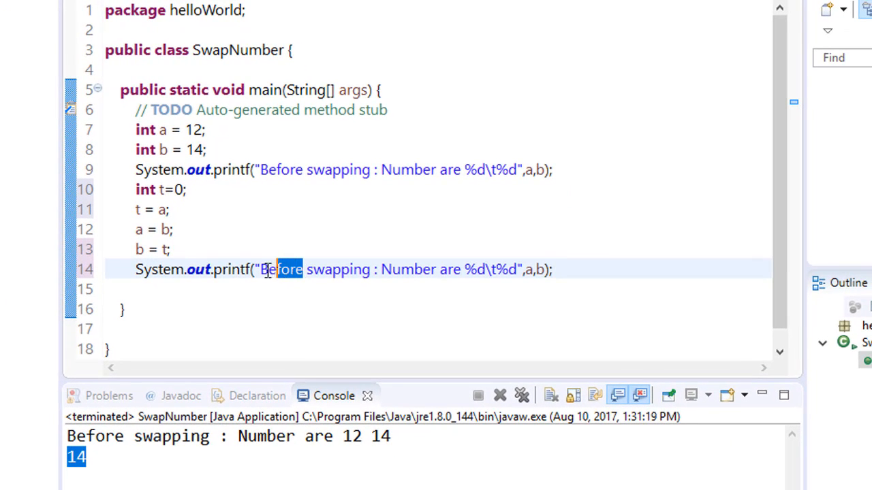
text(After)
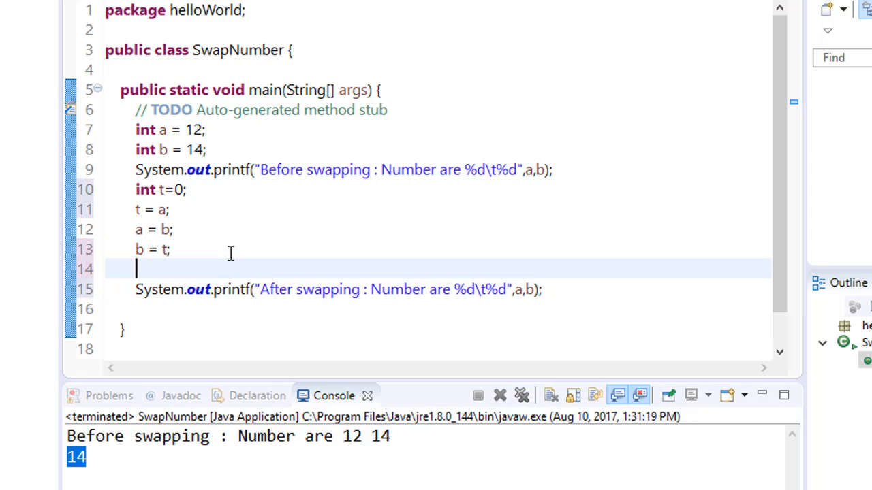
text(syso)
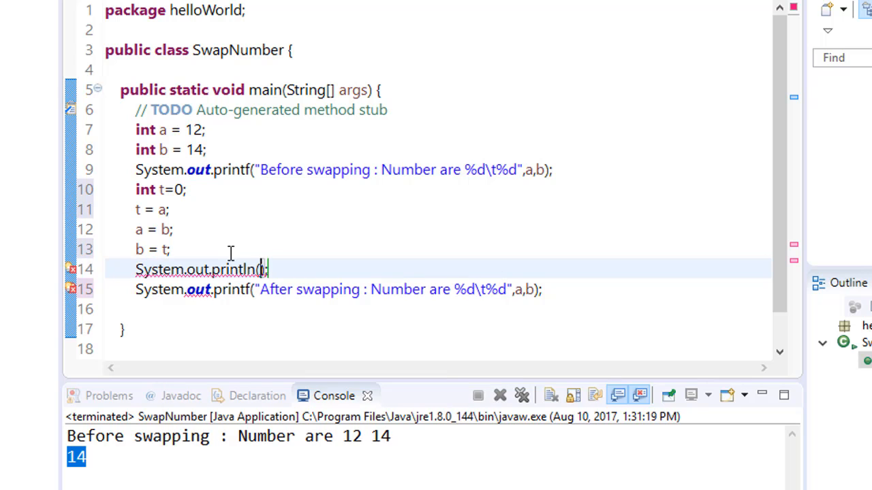
text(;)
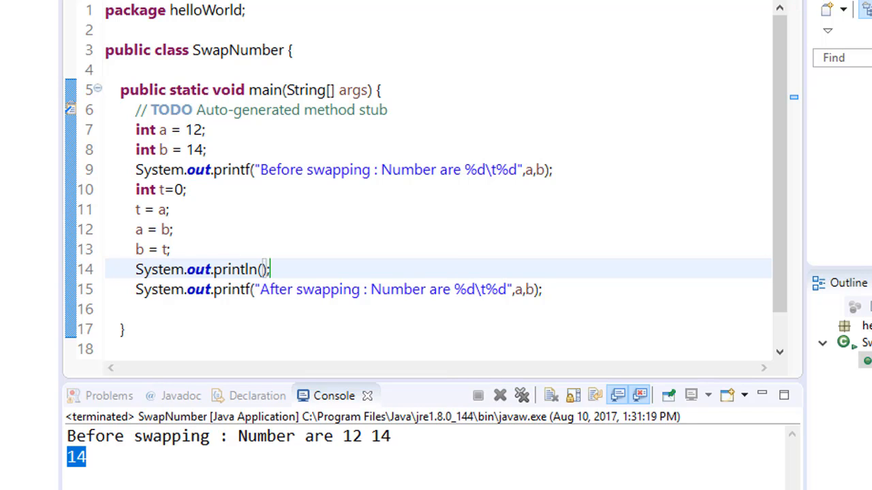